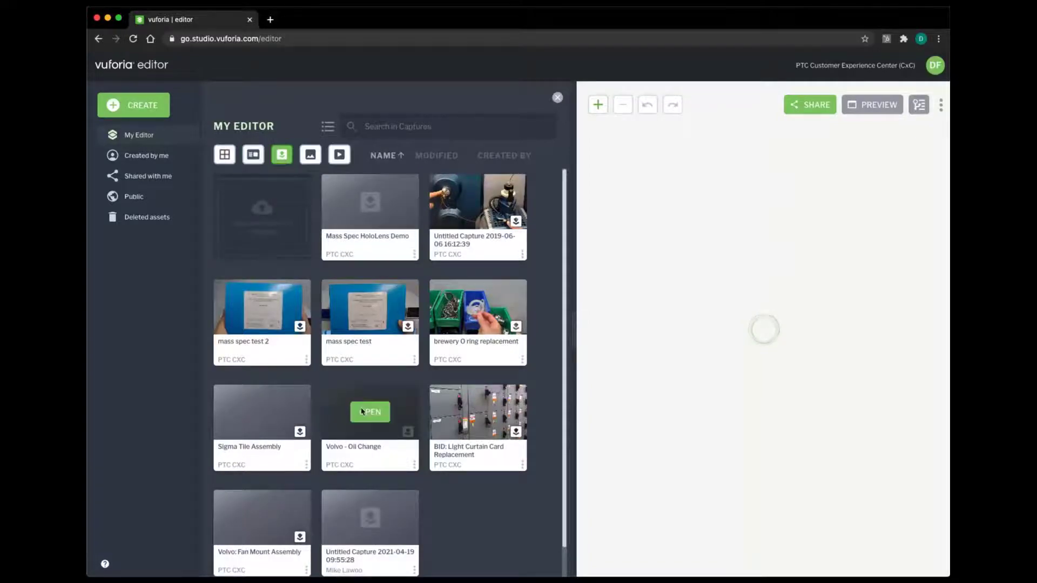
Open the Volvo - Oil Change capture and scroll through the Main Oil Filter Change steps.
{"action": "left_click", "coordinate": [370, 412]}
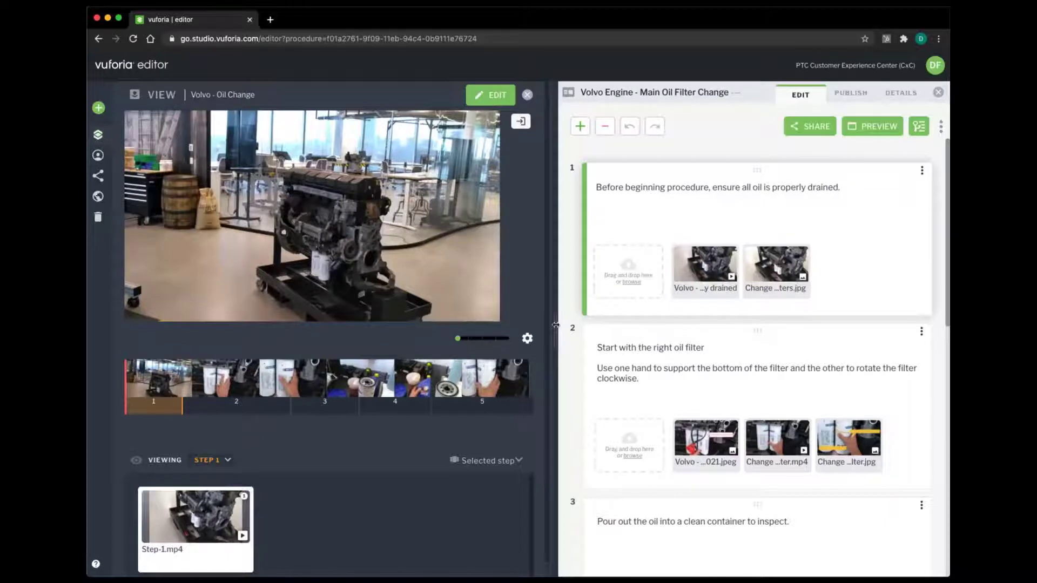
{"action": "scroll", "scroll_direction": "down", "scroll_amount": 3}
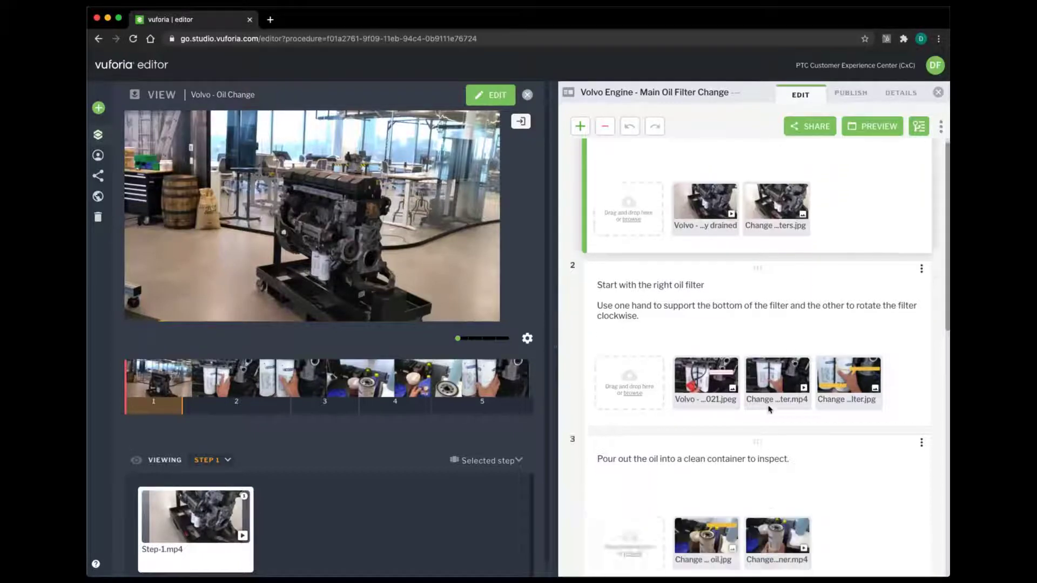
Scroll down the Main Oil Filter Change procedure to review step 1's drained-oil video.
{"action": "scroll", "scroll_direction": "down", "scroll_amount": 3}
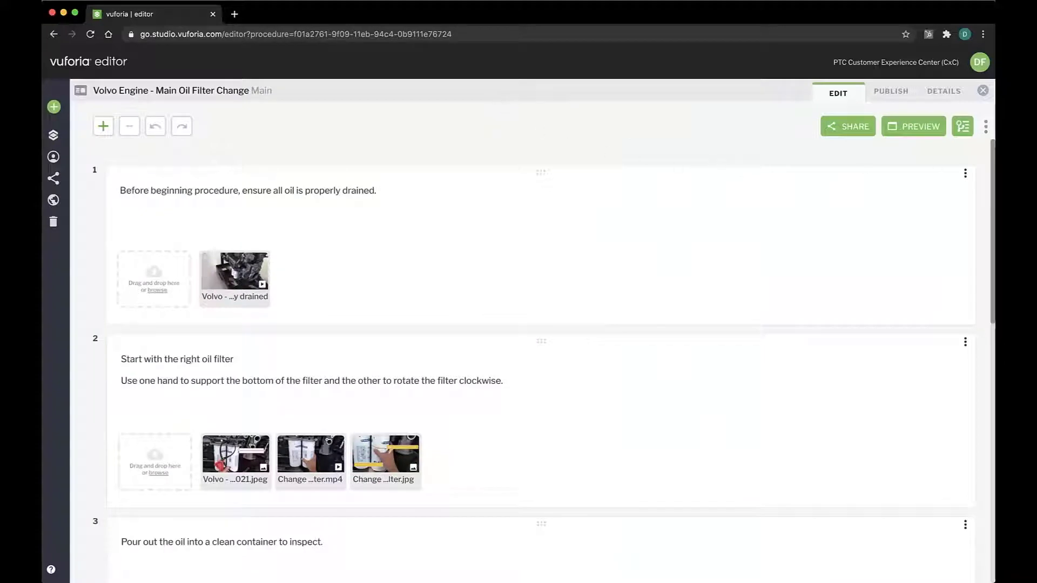
{"action": "mouse_move", "coordinate": [963, 126]}
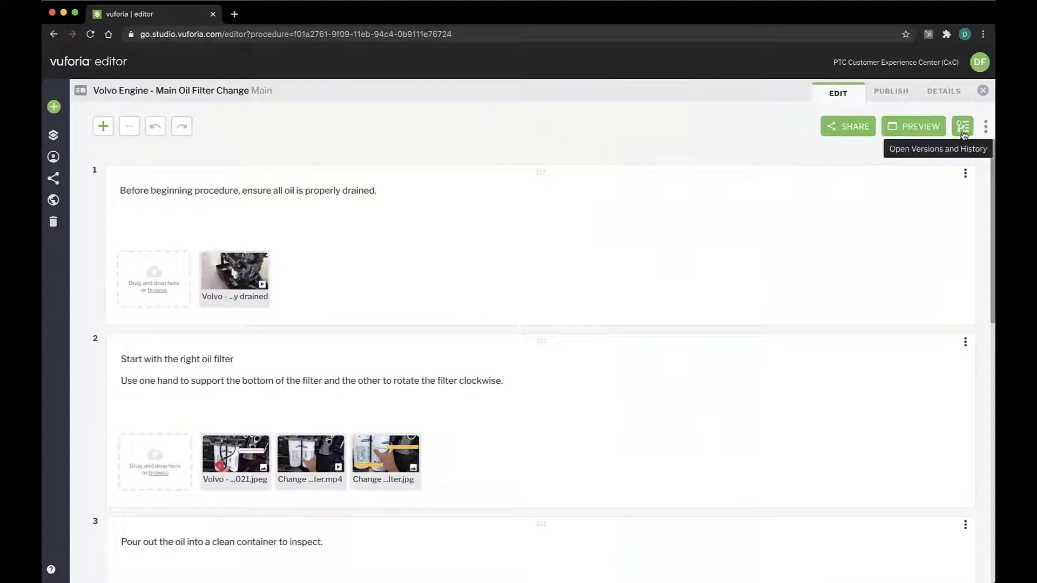
Open Versions and History and scroll through version 0.1's 21 expanded changes.
{"action": "left_click", "coordinate": [963, 126]}
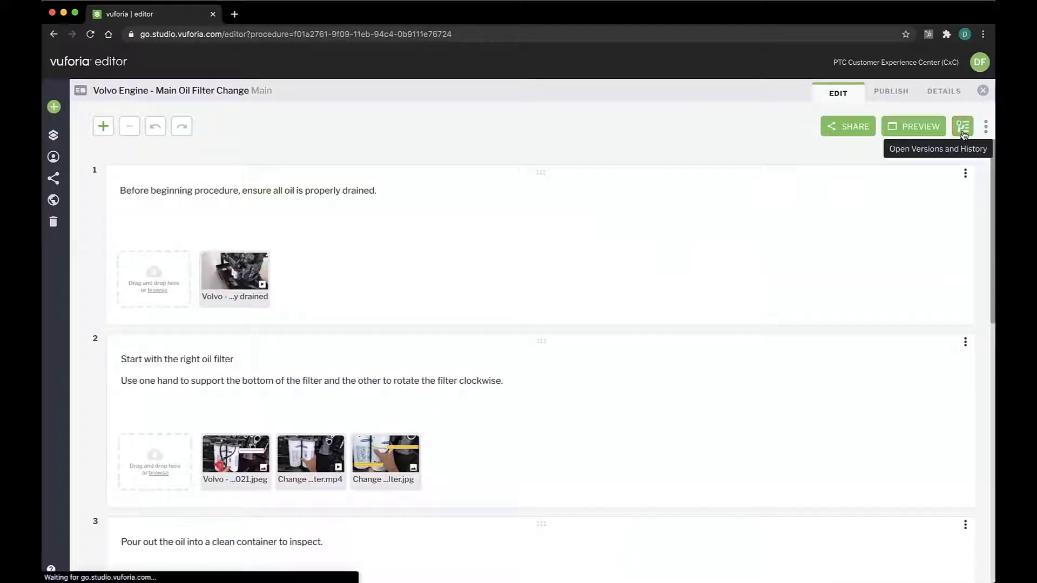
{"action": "left_click", "coordinate": [963, 127]}
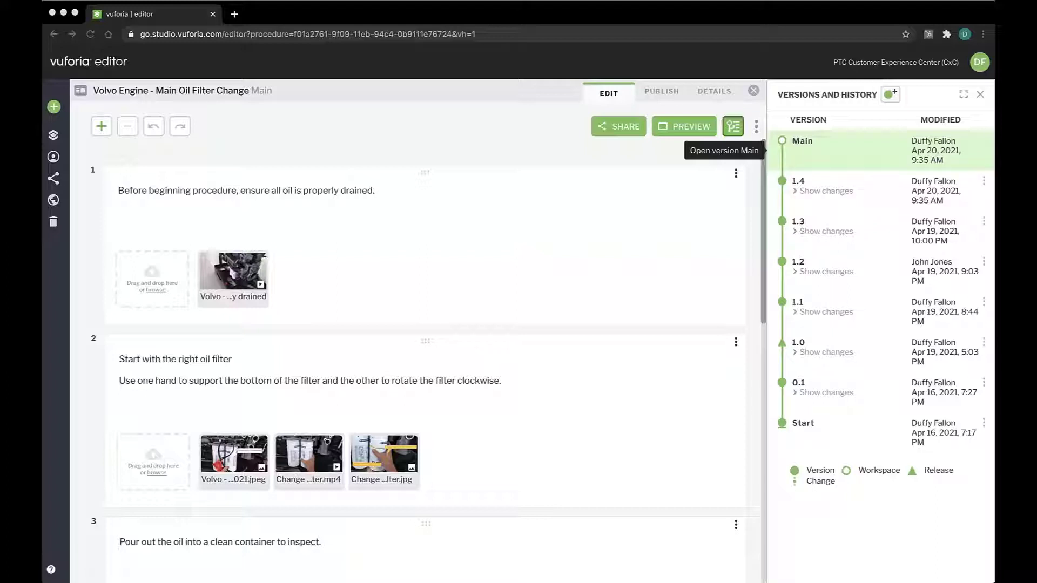
{"action": "mouse_move", "coordinate": [926, 426]}
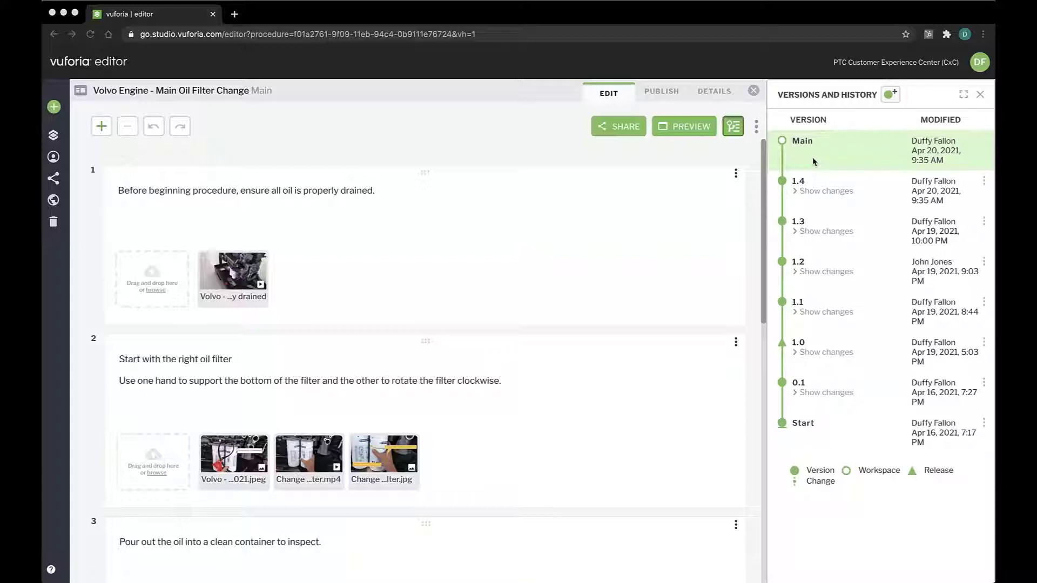
{"action": "mouse_move", "coordinate": [825, 303]}
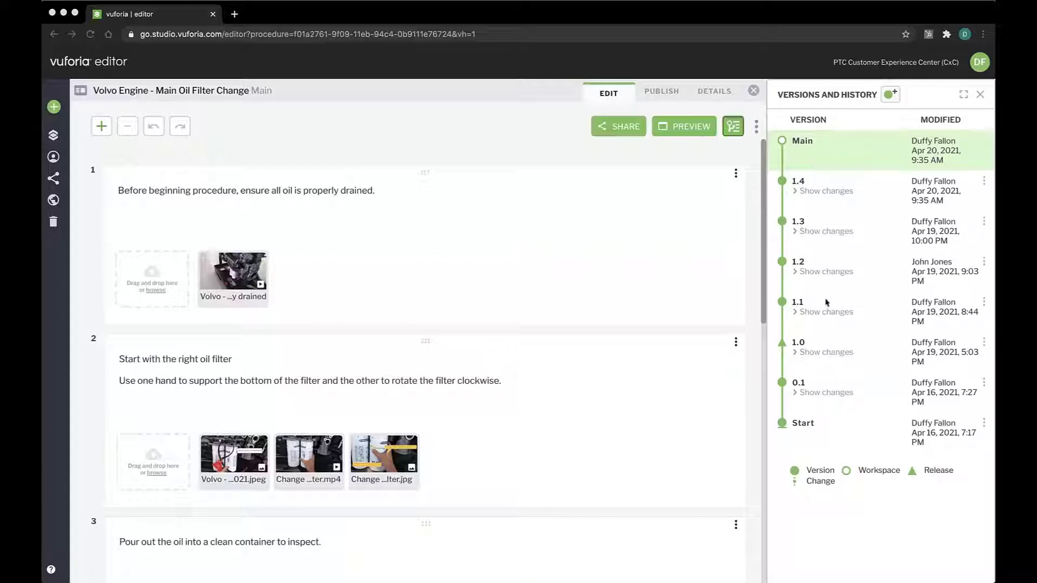
{"action": "left_click", "coordinate": [822, 392]}
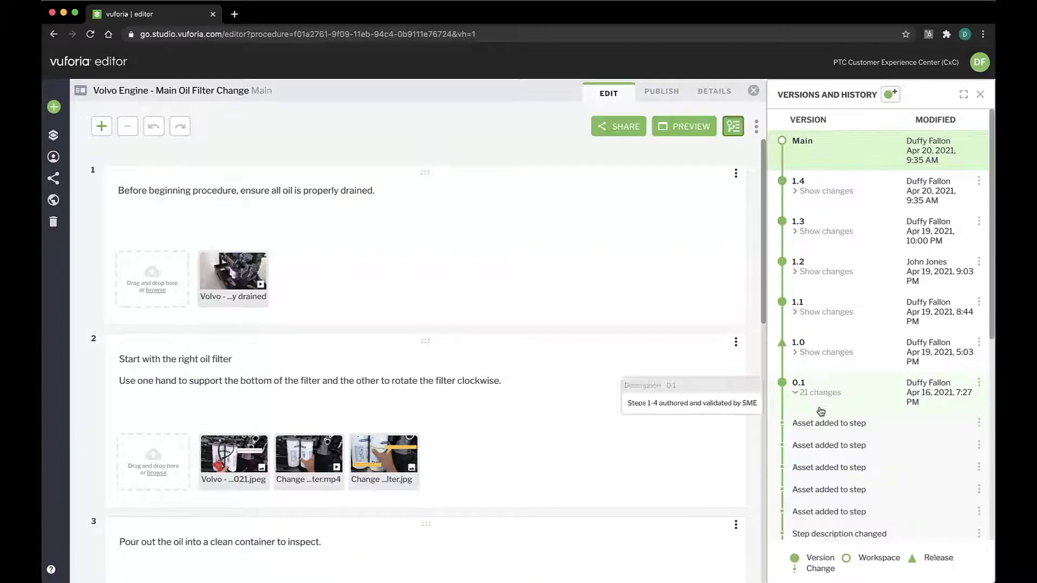
{"action": "scroll", "scroll_direction": "down", "scroll_amount": 3}
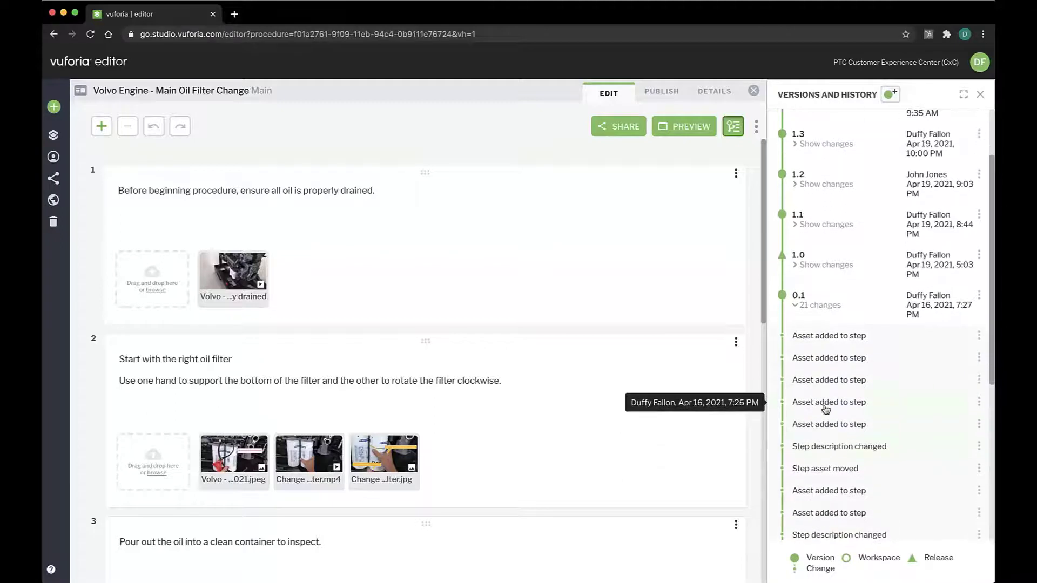
{"action": "scroll", "scroll_direction": "down", "scroll_amount": 3}
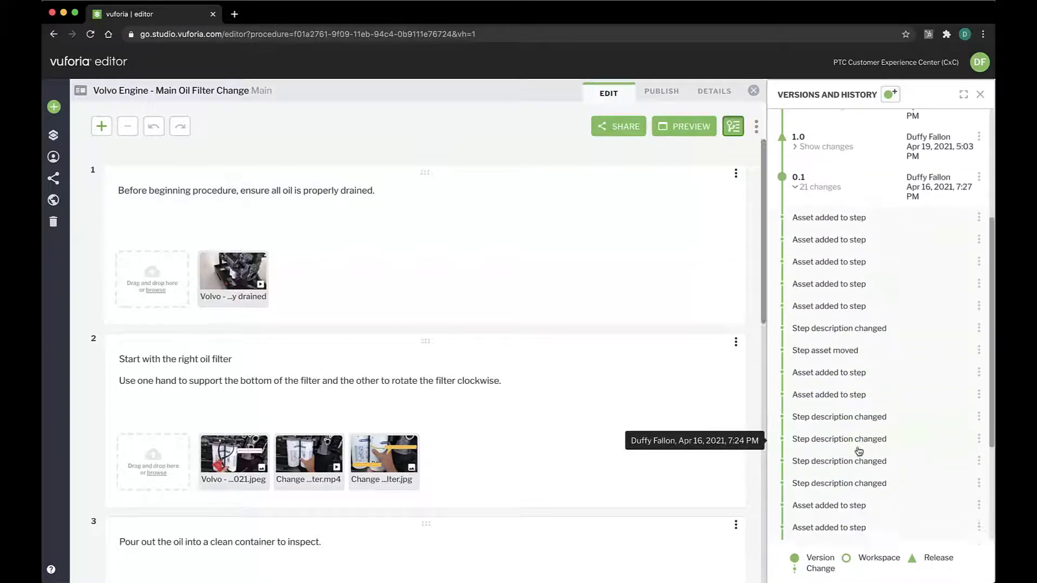
{"action": "scroll", "scroll_direction": "down", "scroll_amount": 3}
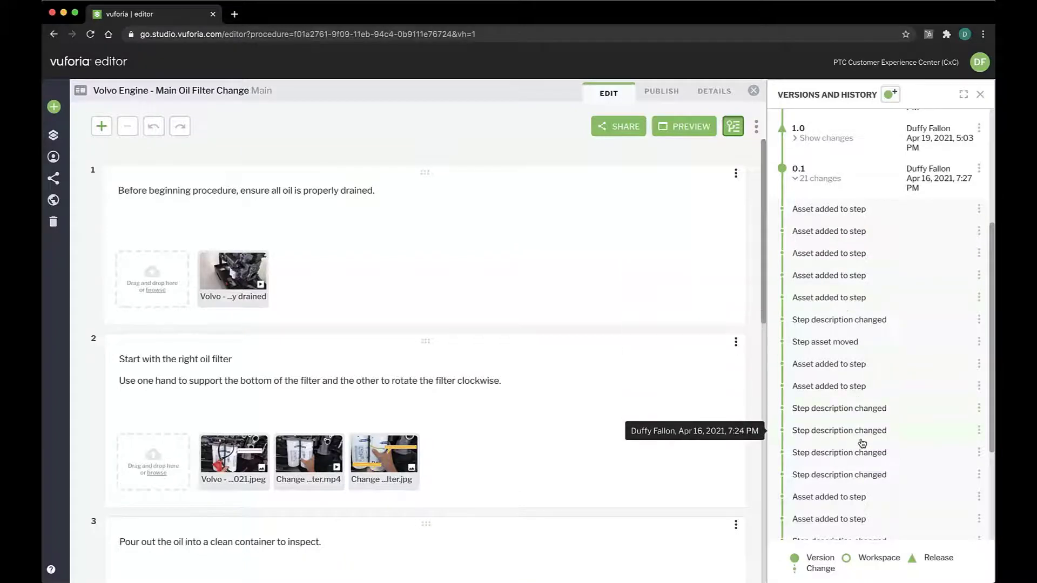
{"action": "scroll", "scroll_direction": "down", "scroll_amount": 3}
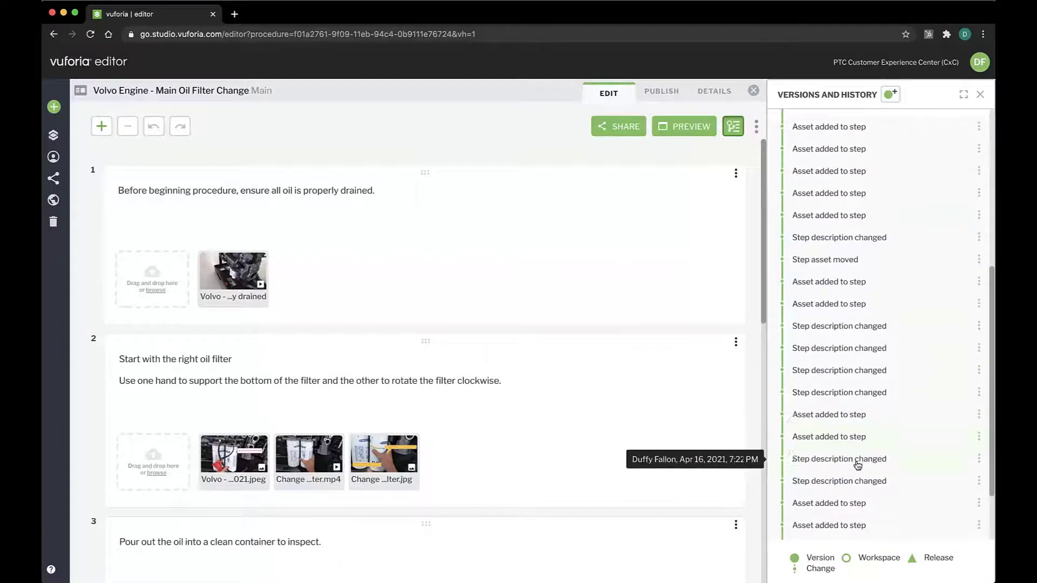
Open a 'Step description changed' entry to view version 0.1 read-only, with step 1's two assets.
{"action": "left_click", "coordinate": [839, 458]}
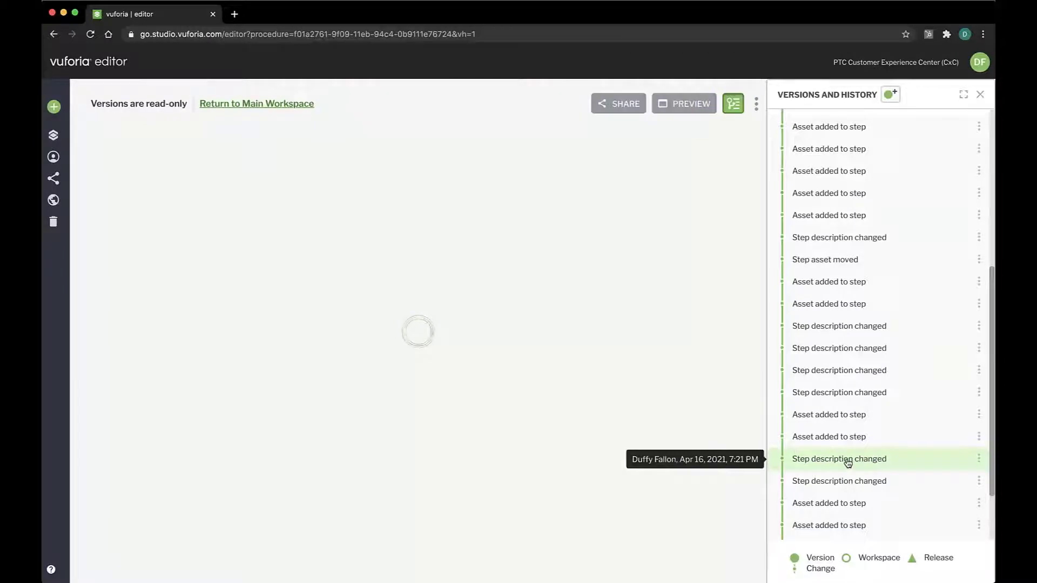
{"action": "left_click", "coordinate": [838, 458]}
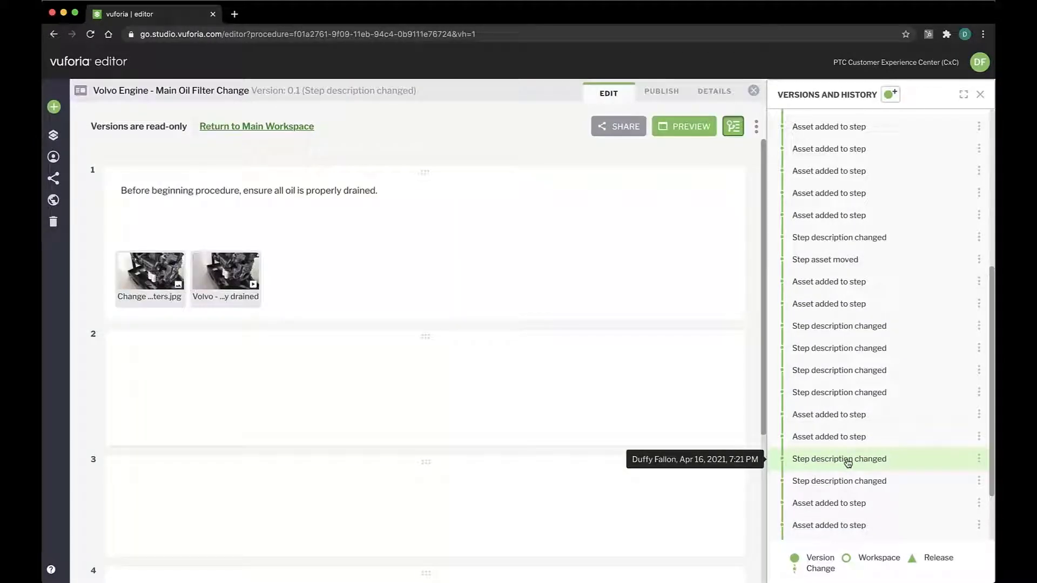
{"action": "scroll", "scroll_direction": "down", "scroll_amount": 3}
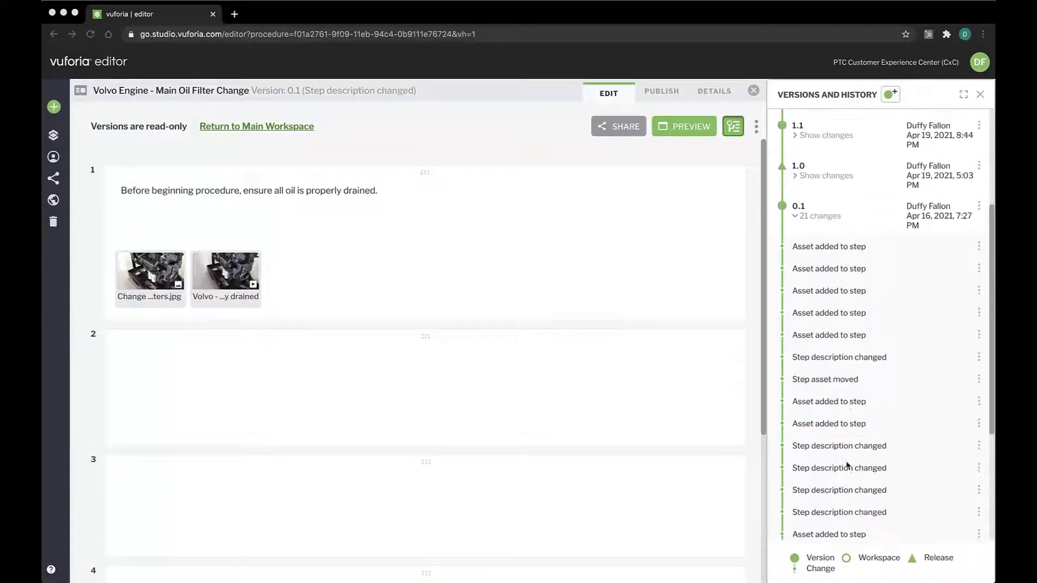
{"action": "scroll", "scroll_direction": "down", "scroll_amount": 3}
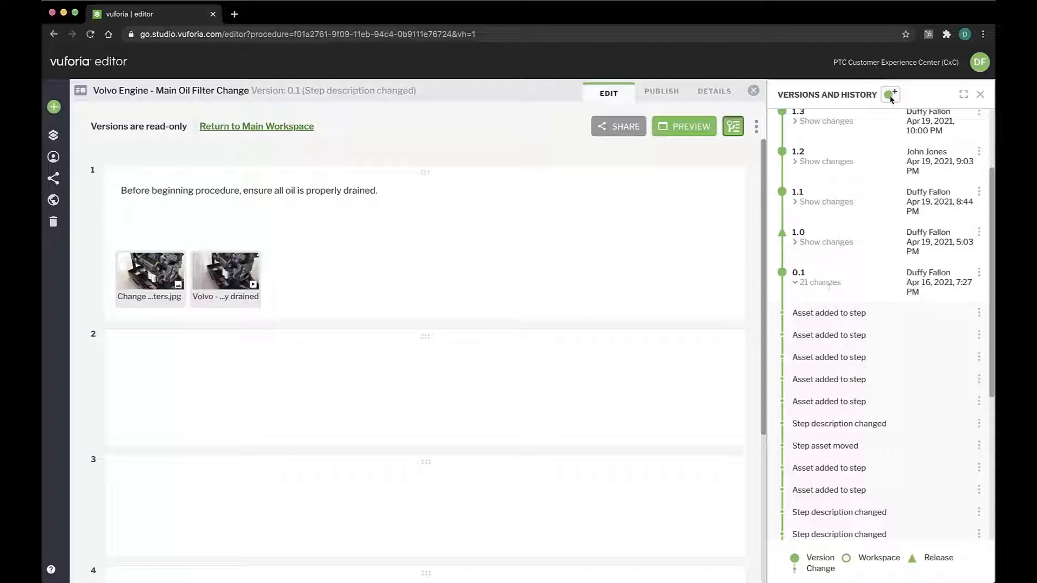
Start creating version 1.5, then close the Create Version dialog without saving.
{"action": "left_click", "coordinate": [891, 94]}
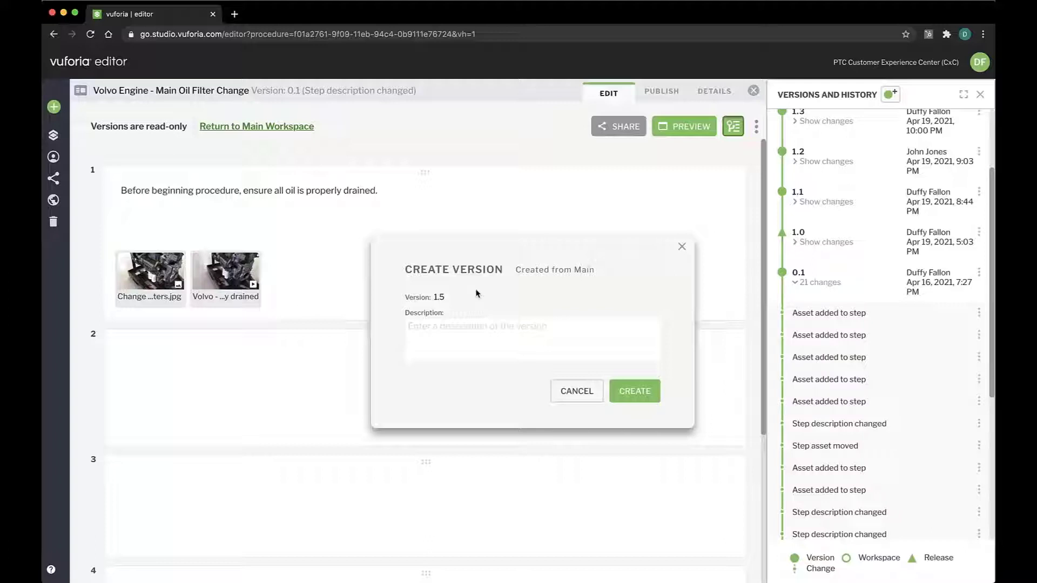
{"action": "mouse_move", "coordinate": [681, 247]}
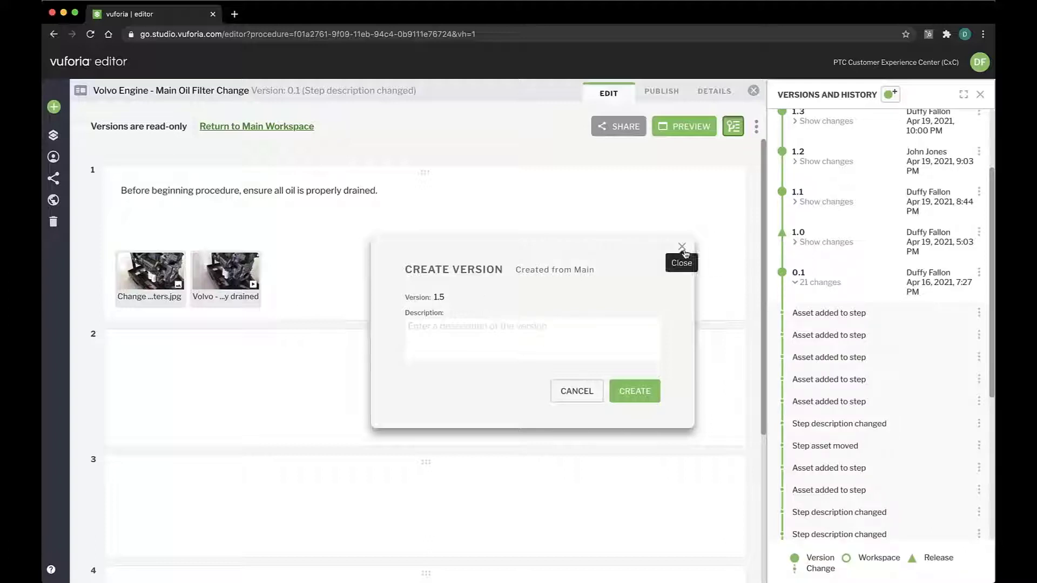
{"action": "mouse_move", "coordinate": [672, 259]}
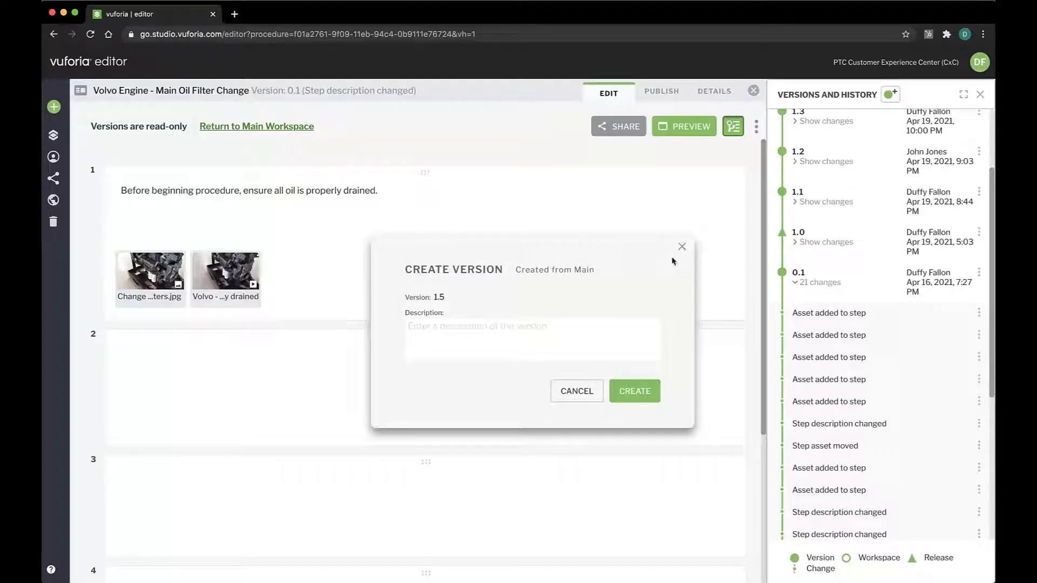
{"action": "mouse_move", "coordinate": [681, 247]}
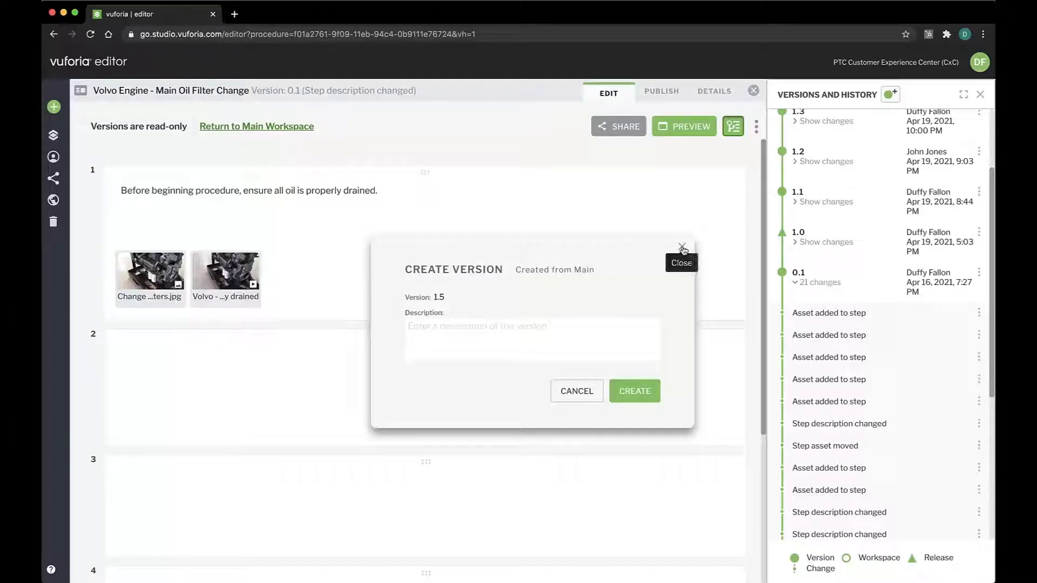
{"action": "left_click", "coordinate": [681, 249]}
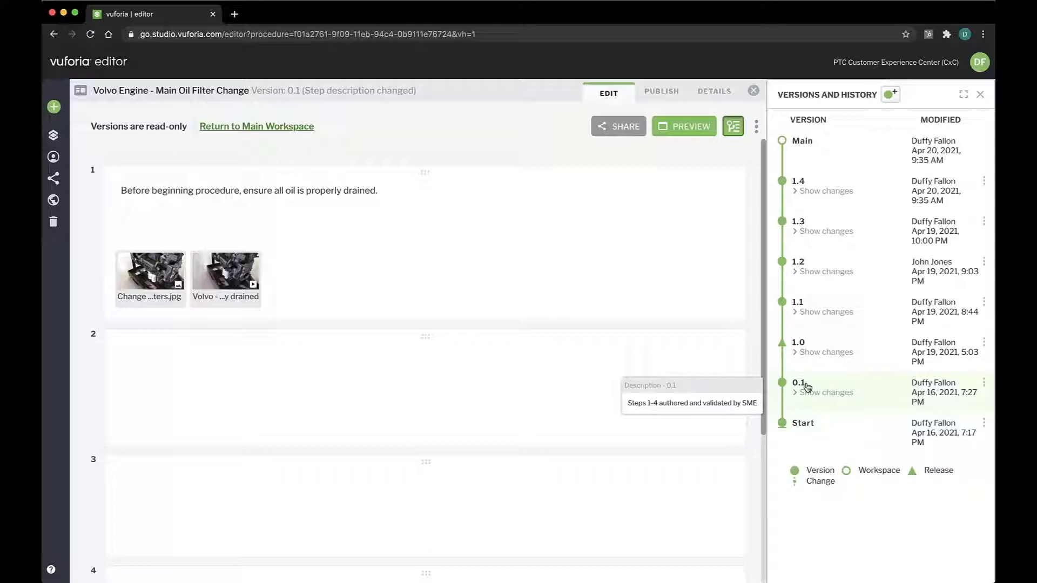
{"action": "mouse_move", "coordinate": [810, 367]}
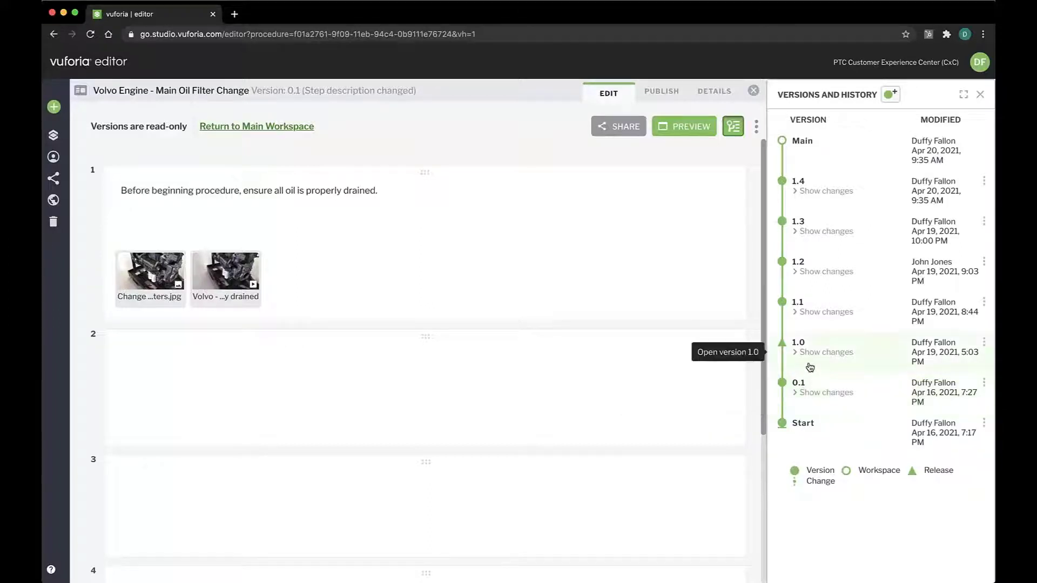
Show the Publish page, return to Main Workspace, and dismiss the New Release 2.0 dialog.
{"action": "left_click", "coordinate": [661, 92]}
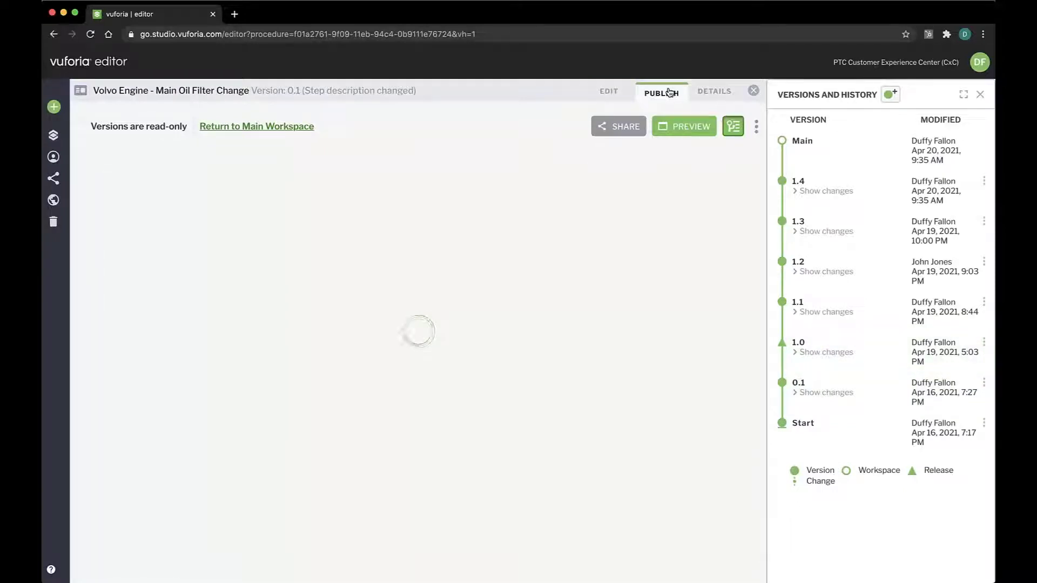
{"action": "left_click", "coordinate": [660, 92]}
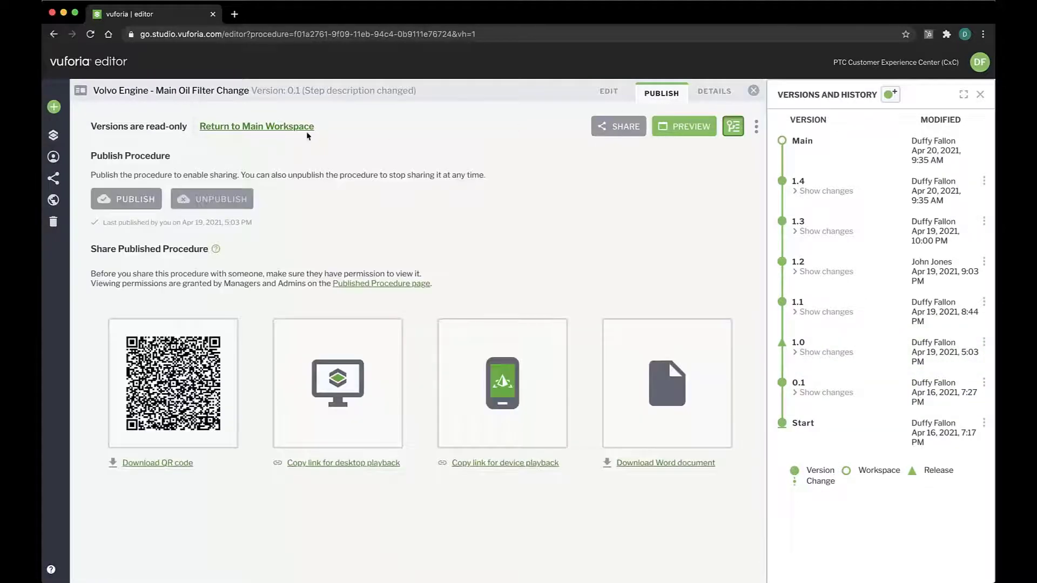
{"action": "left_click", "coordinate": [802, 140]}
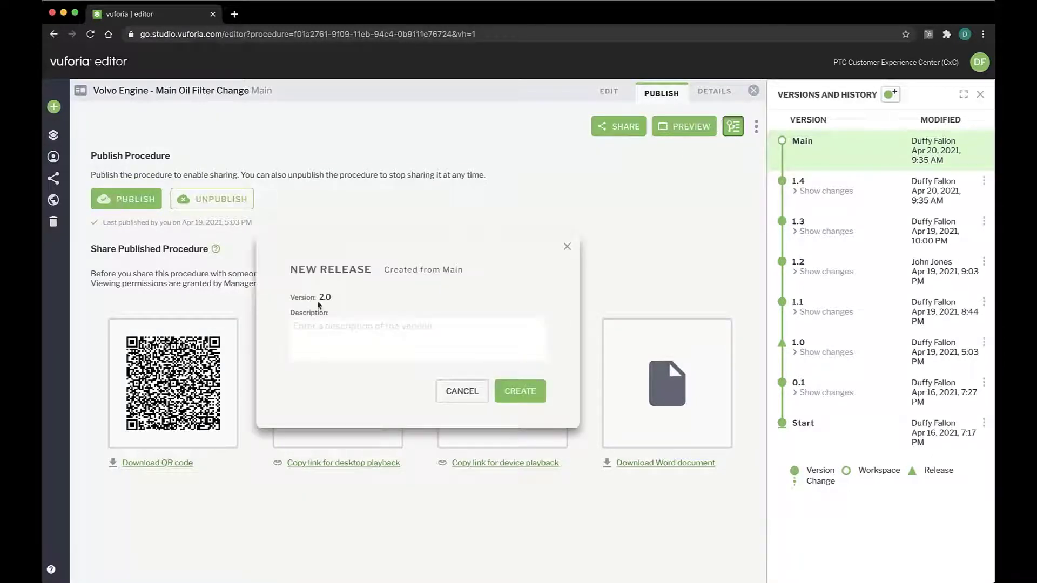
{"action": "double_click", "coordinate": [324, 297]}
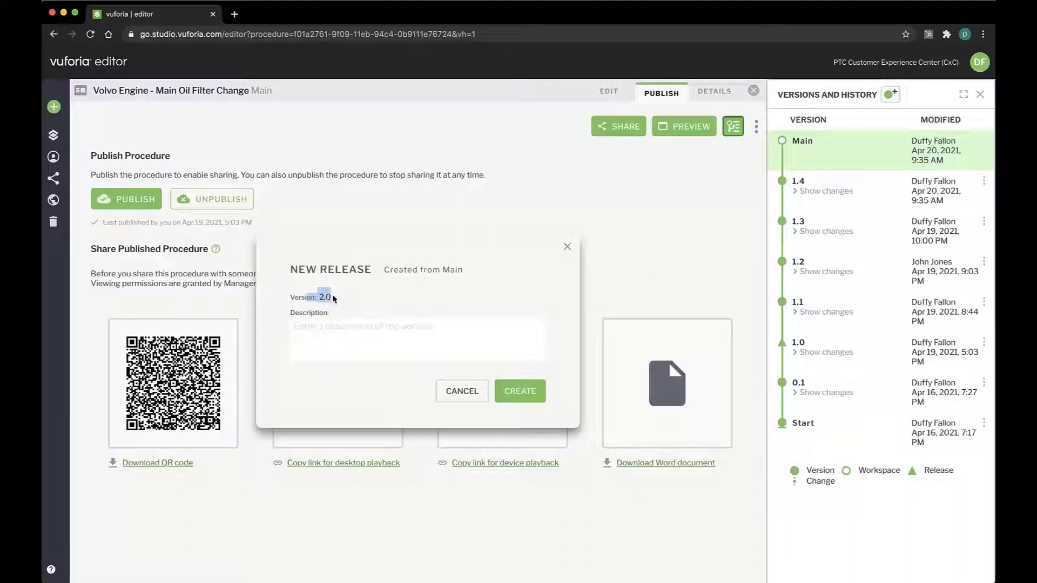
{"action": "mouse_move", "coordinate": [566, 247]}
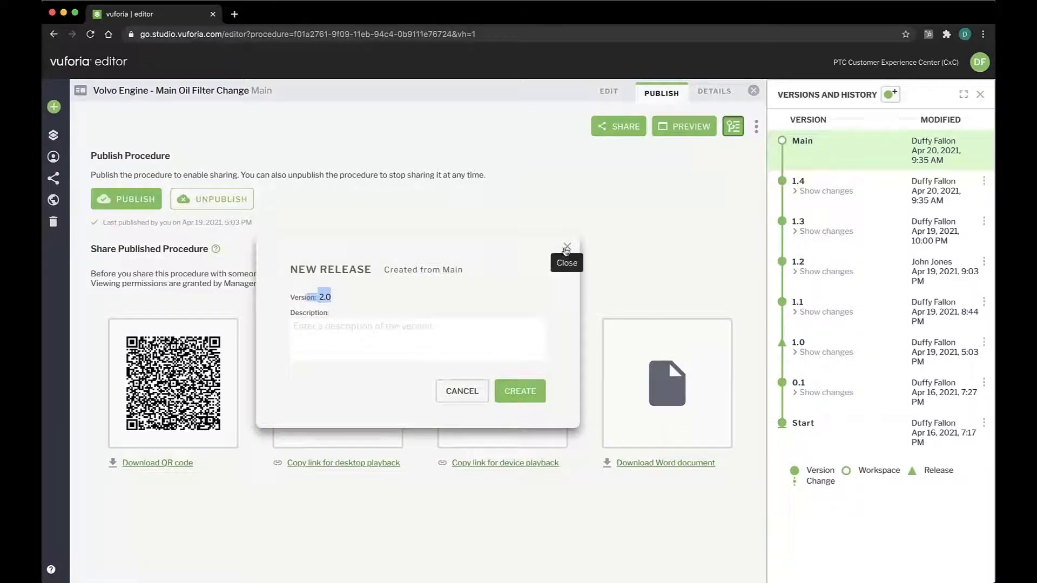
{"action": "left_click", "coordinate": [565, 247]}
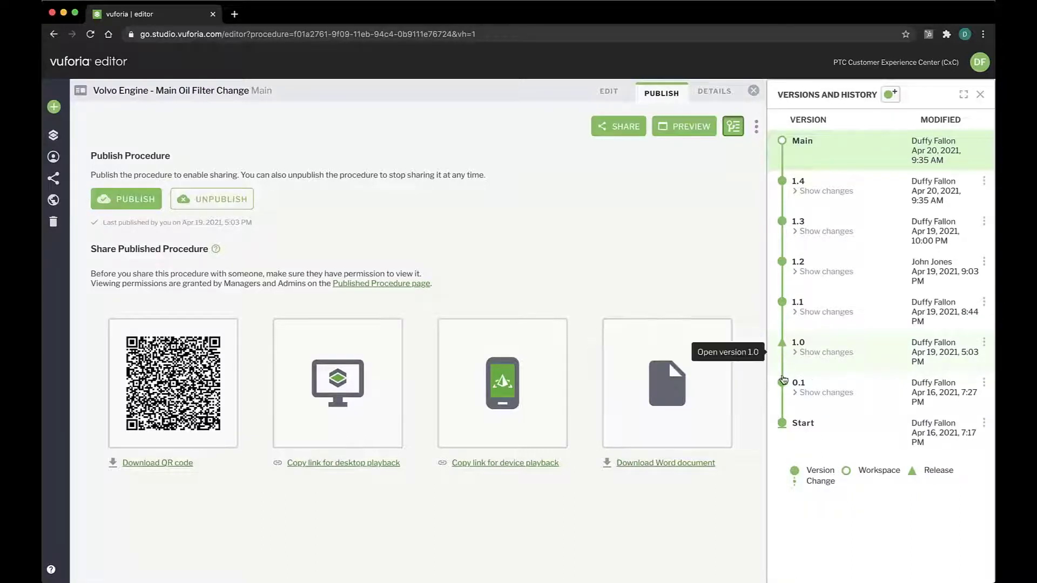
{"action": "mouse_move", "coordinate": [783, 386]}
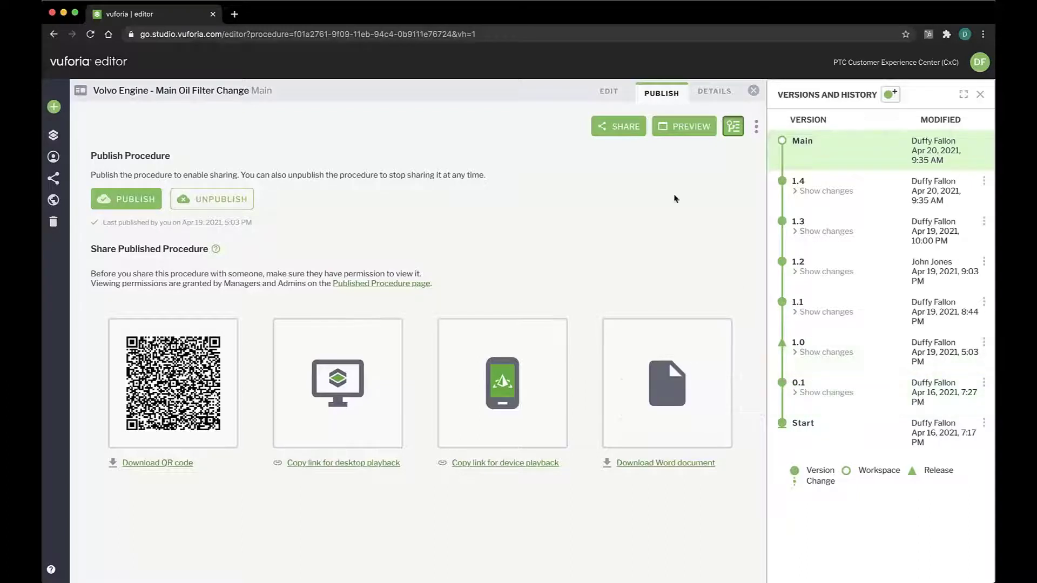
Describe step 3 as 'Ensure sealing surface is not damaged or corroded'.
{"action": "left_click", "coordinate": [608, 91]}
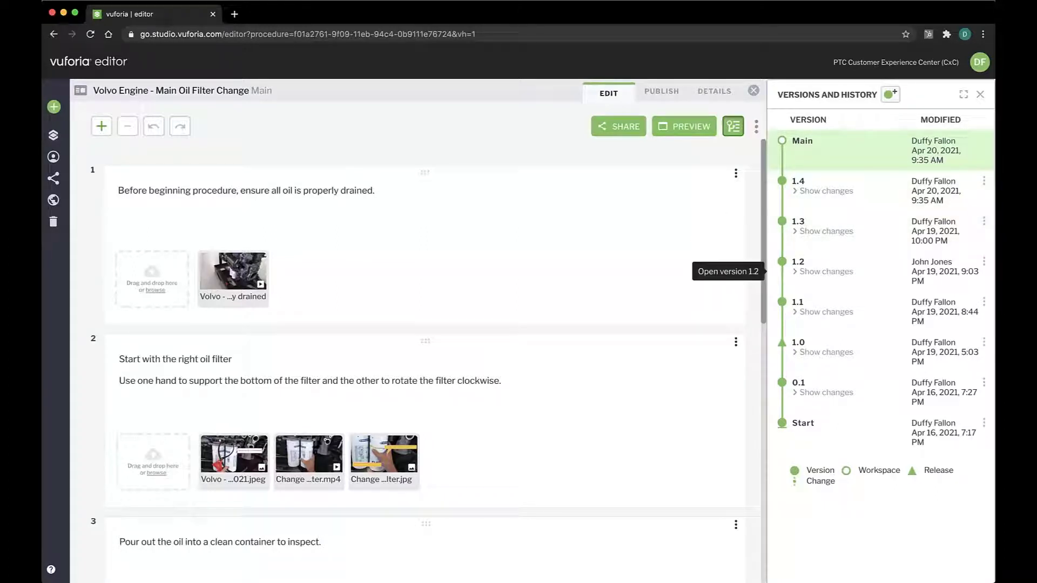
{"action": "left_click", "coordinate": [980, 94]}
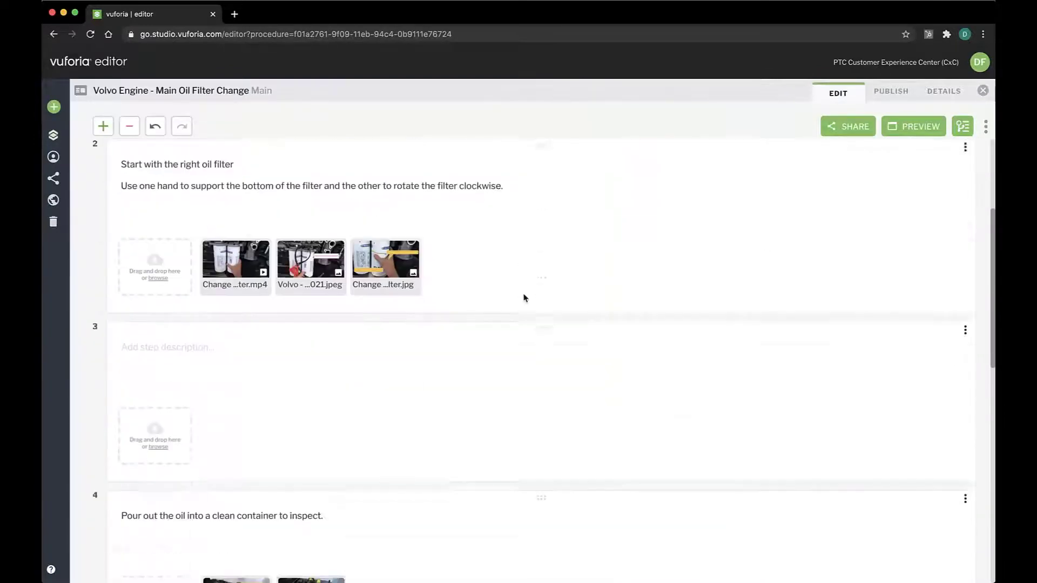
{"action": "type", "text": "Ensure"}
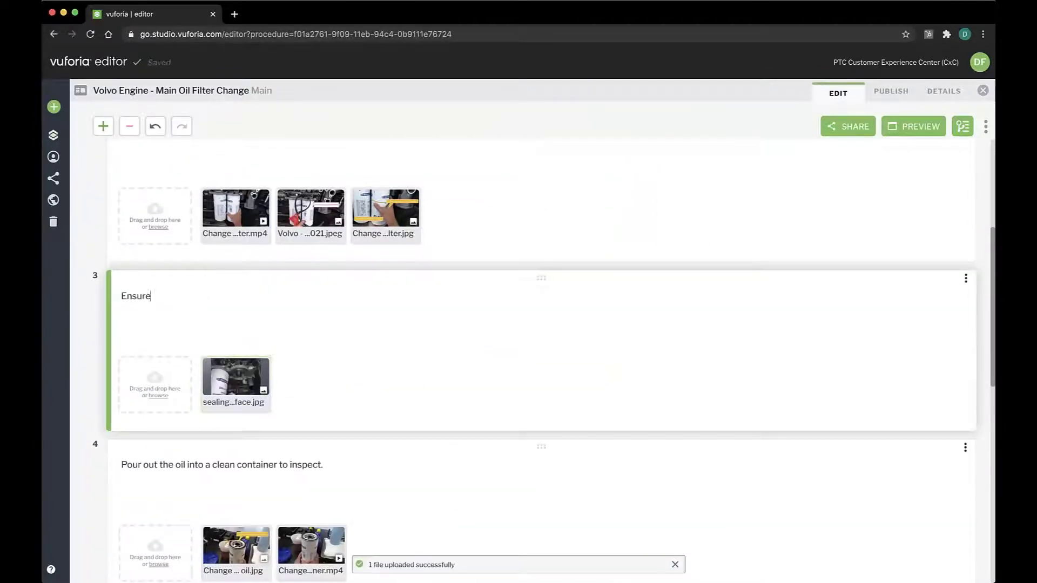
{"action": "type", "text": "sealing surface is not damaged or corroded"}
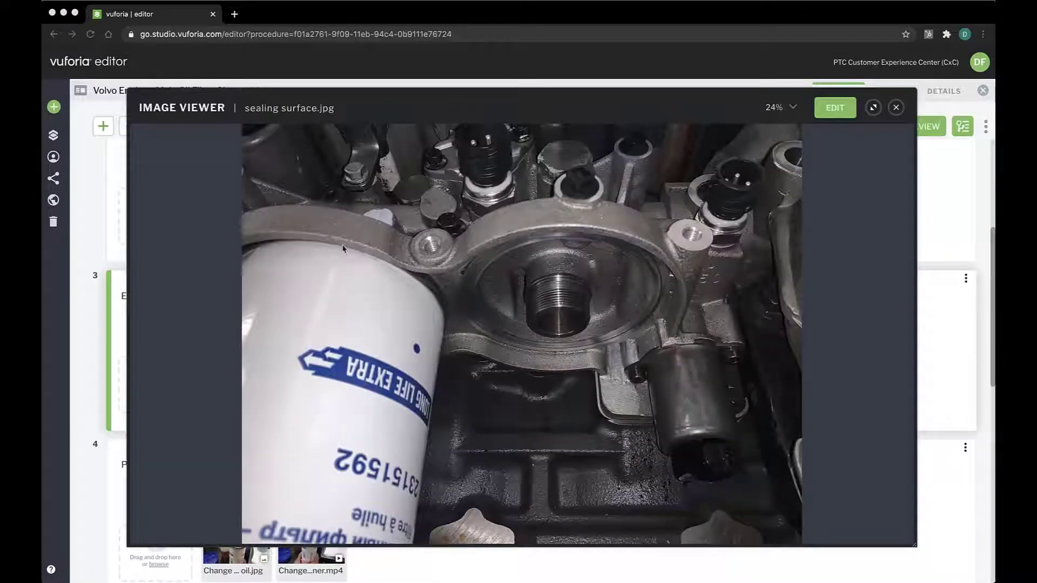
Add an arrow to the sealing surface photo, replacing the step's original image.
{"action": "left_click", "coordinate": [834, 107]}
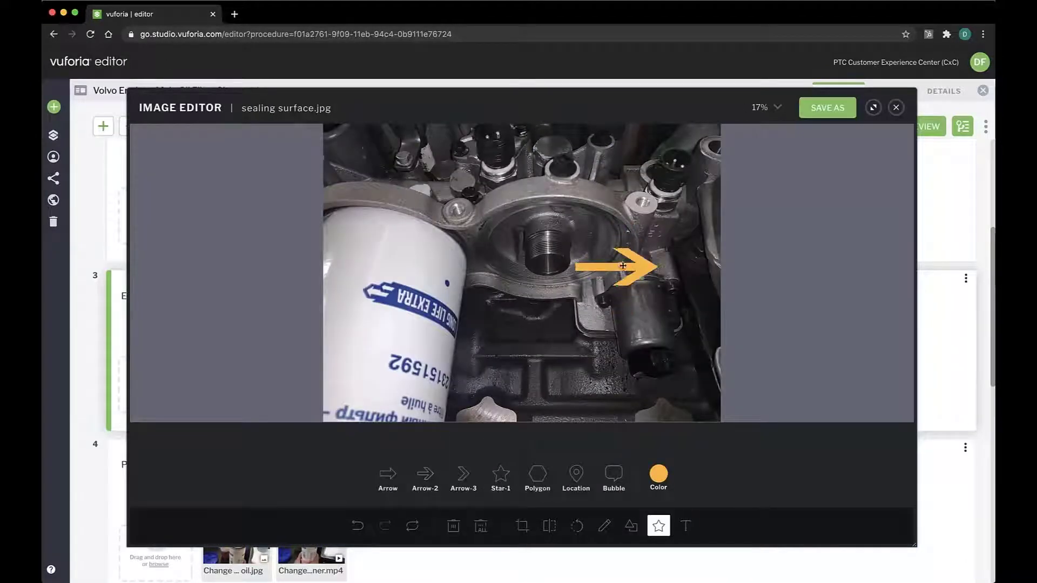
{"action": "left_click", "coordinate": [826, 108]}
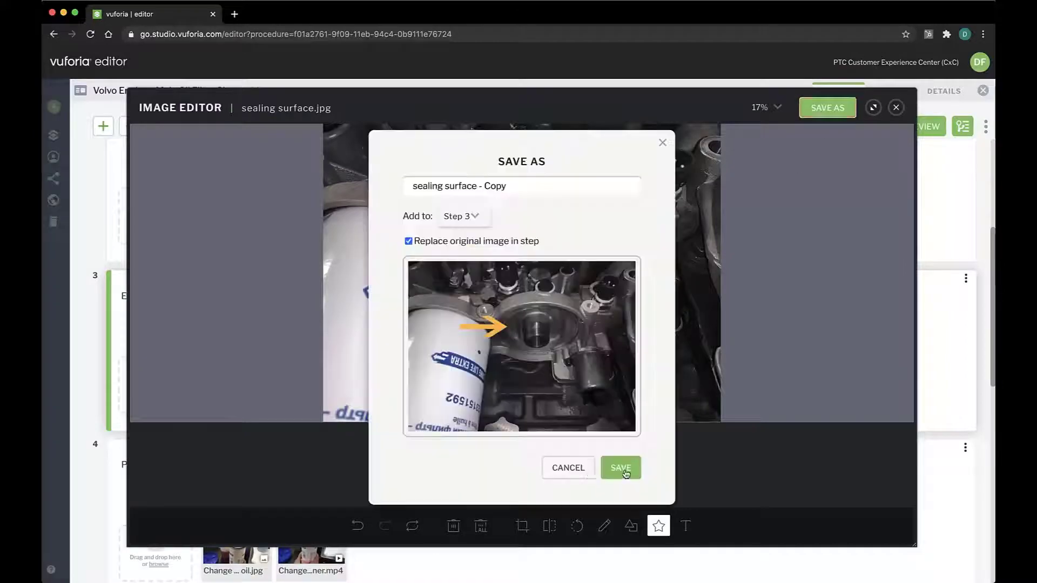
{"action": "left_click", "coordinate": [619, 468]}
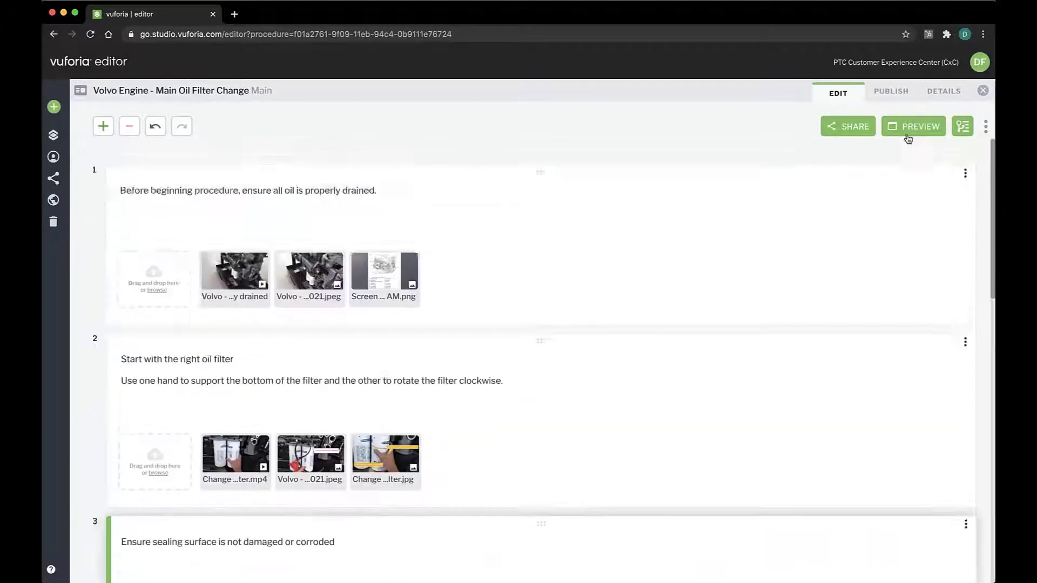
Preview the whole oil filter procedure and close the preview.
{"action": "left_click", "coordinate": [913, 126]}
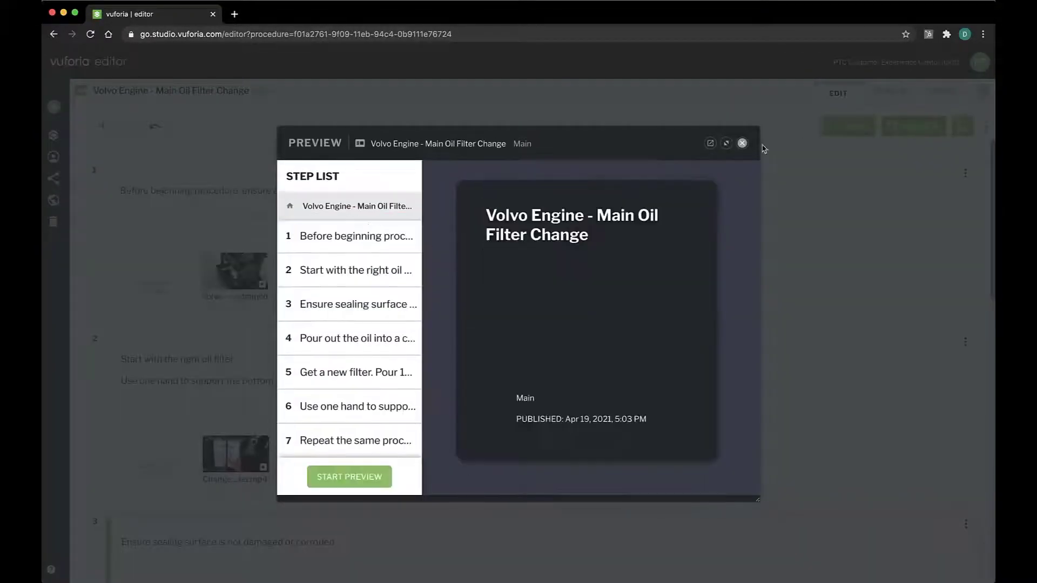
{"action": "left_click", "coordinate": [741, 143]}
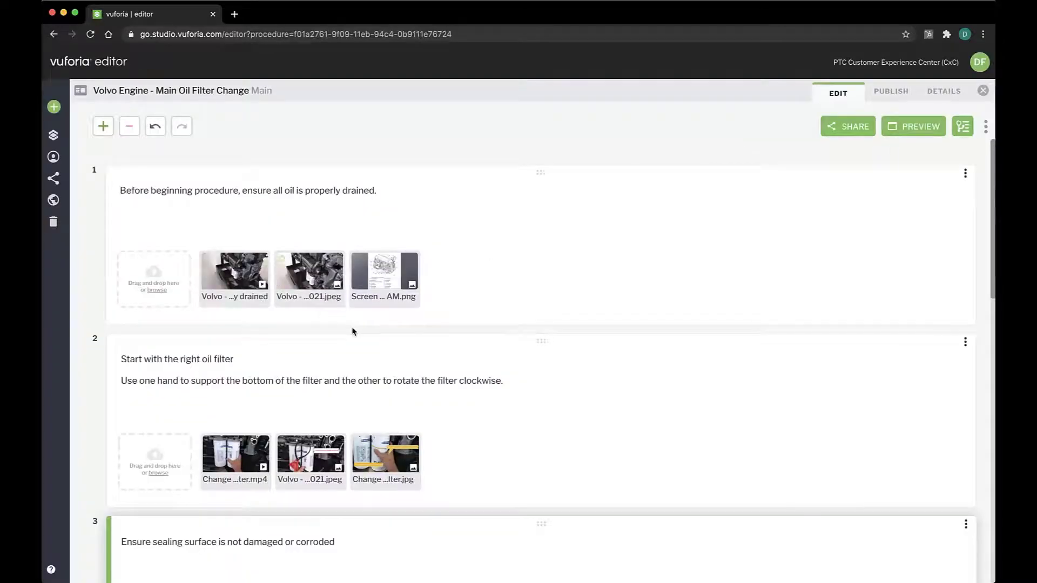
{"action": "left_click", "coordinate": [913, 127]}
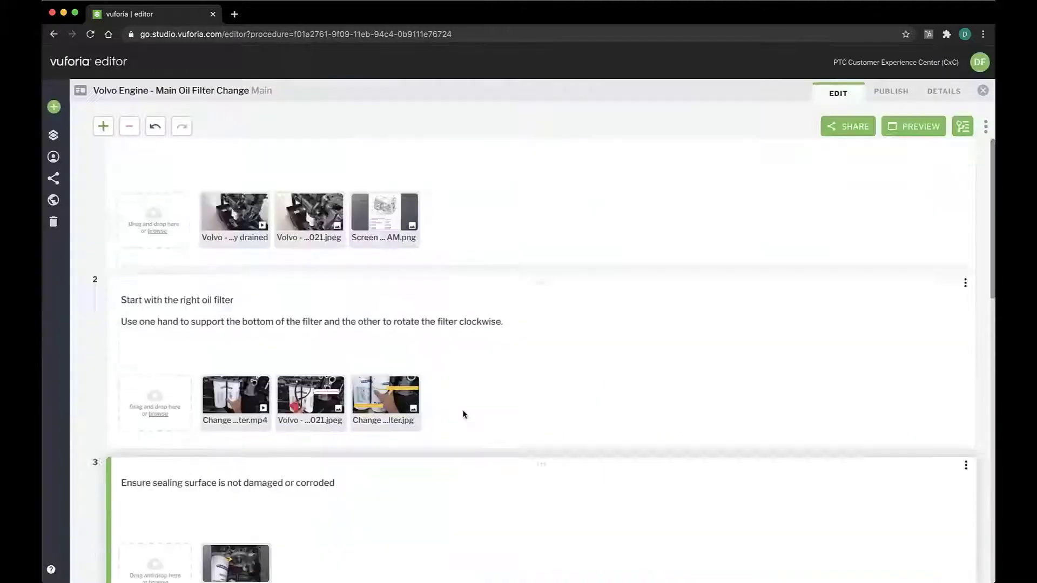
Publish release 2.0 with the description 'Updated oil filter changee'.
{"action": "left_click", "coordinate": [890, 91]}
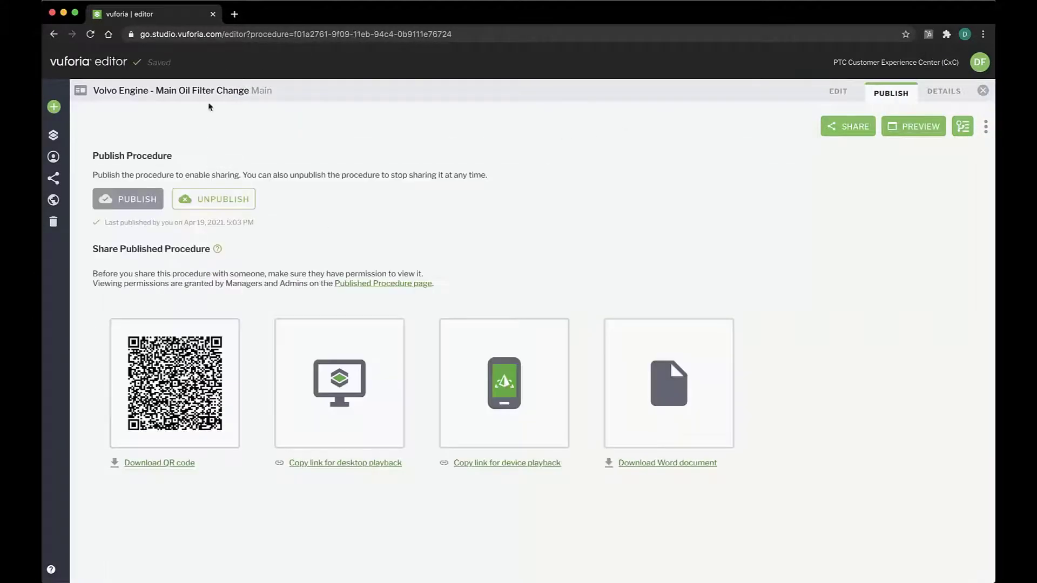
{"action": "type", "text": "Updated oil filter changee"}
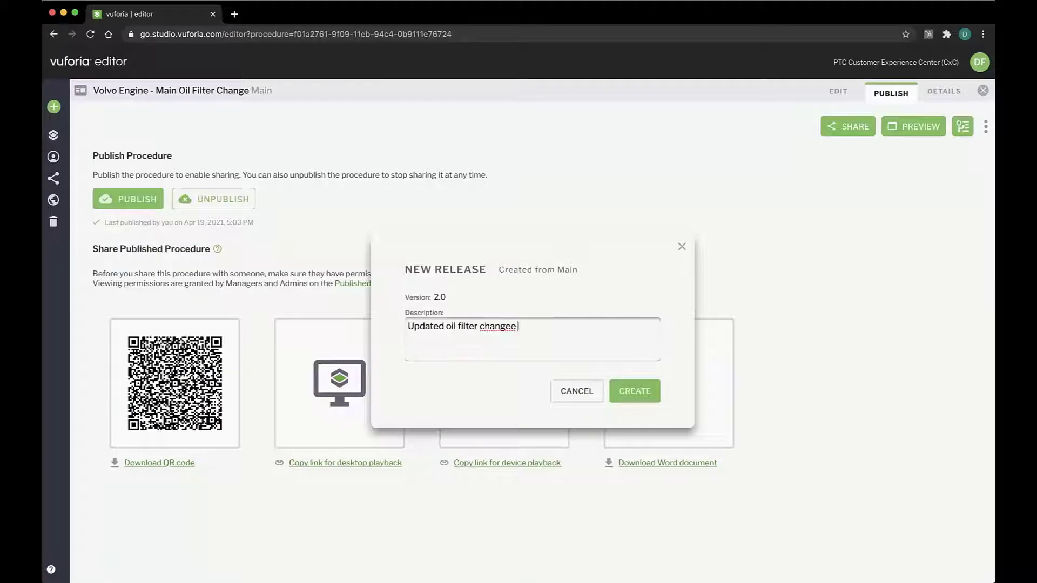
{"action": "left_click", "coordinate": [633, 391]}
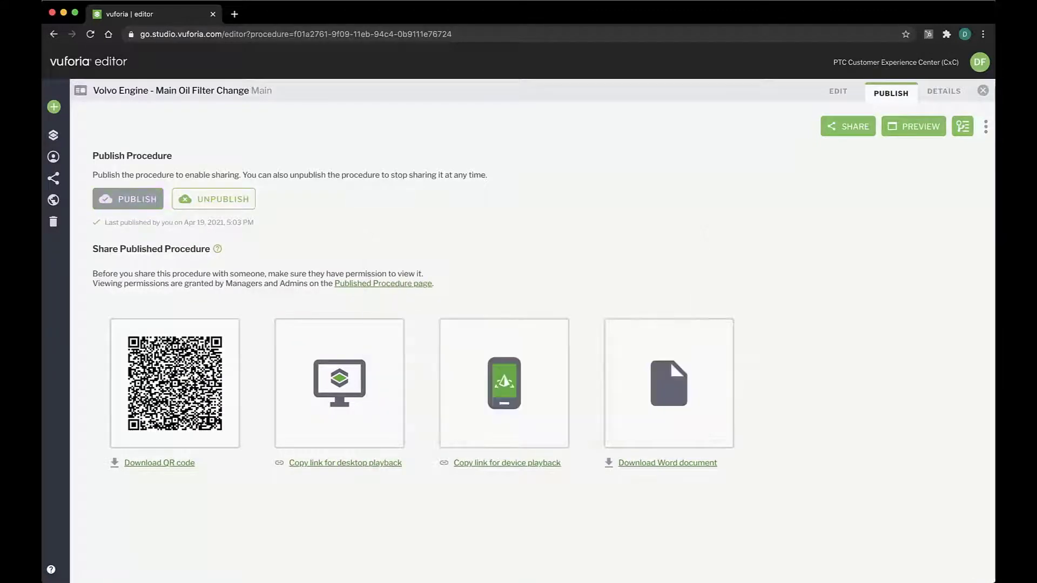
{"action": "left_click", "coordinate": [963, 127]}
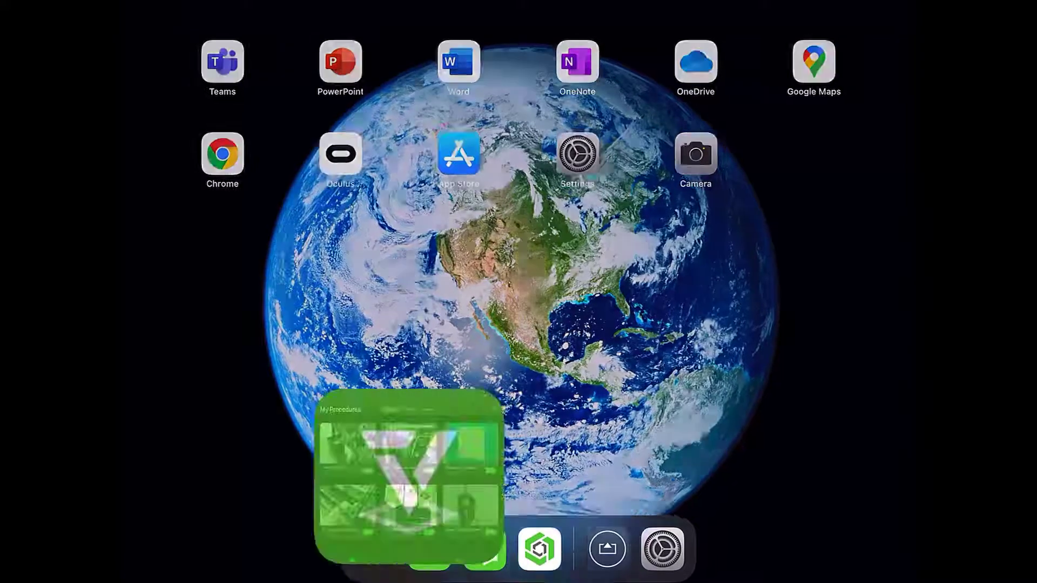
Launch Vuforia Vantage on the iPad to show Recents, including the 7-step Volvo procedure.
{"action": "left_click", "coordinate": [539, 549]}
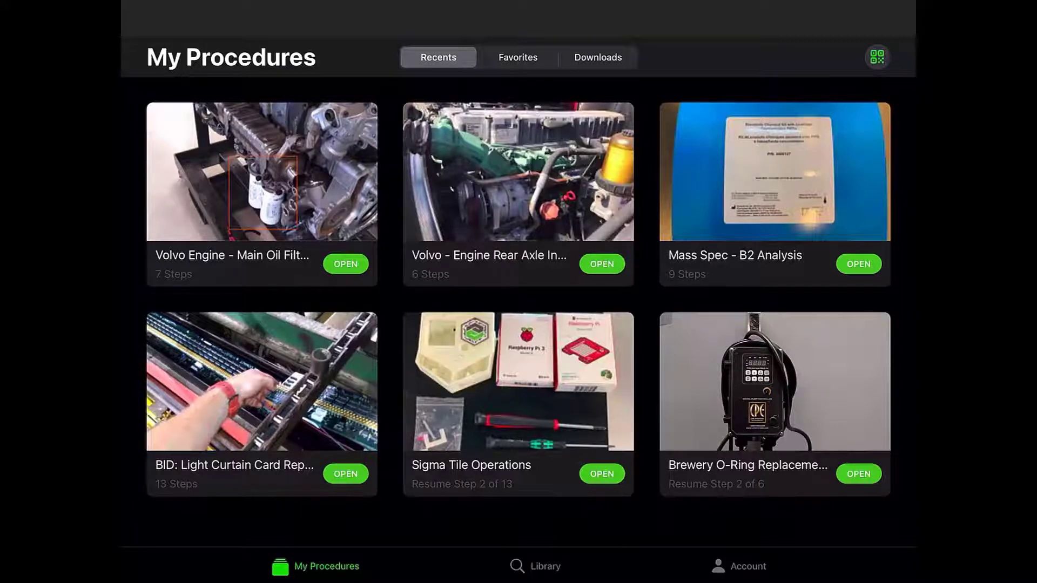
Under Downloads, open Volvo Engine - Main Oil Filter Change, showing the Preview Mode notice.
{"action": "left_click", "coordinate": [544, 566]}
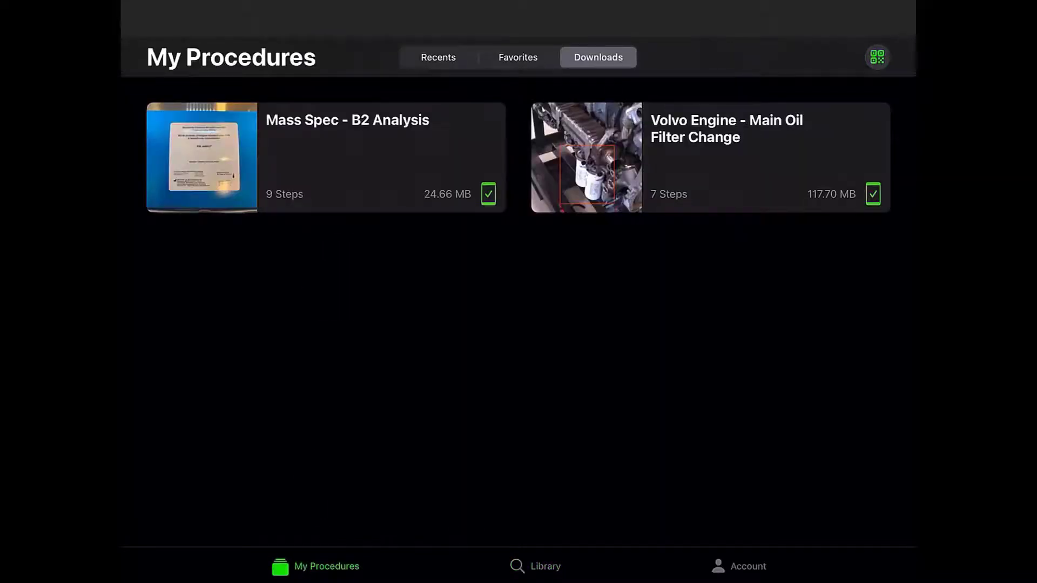
{"action": "left_click", "coordinate": [438, 57]}
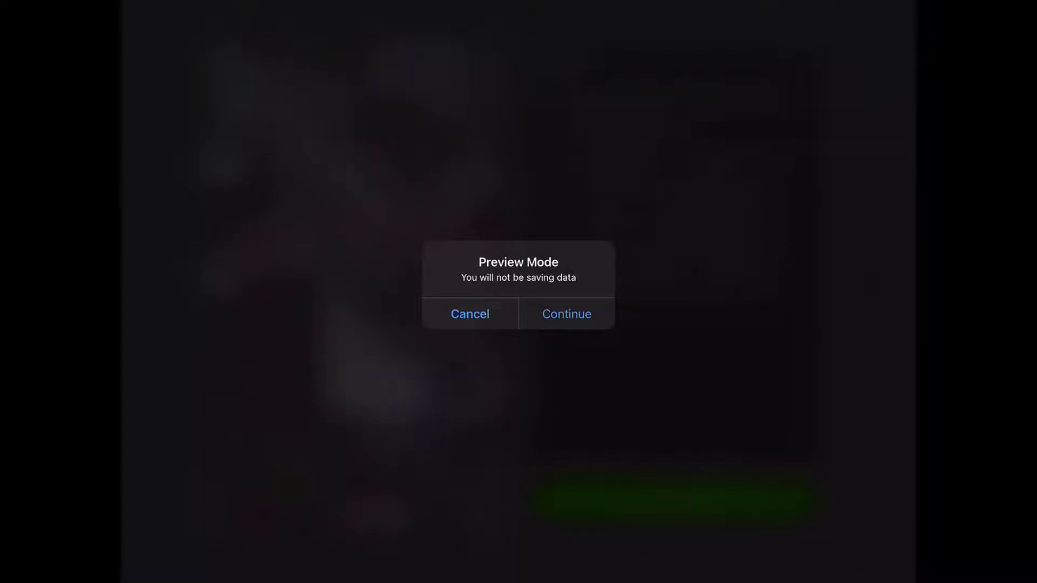
Continue into preview mode without saving data and view step 1's photo and video.
{"action": "left_click", "coordinate": [565, 313]}
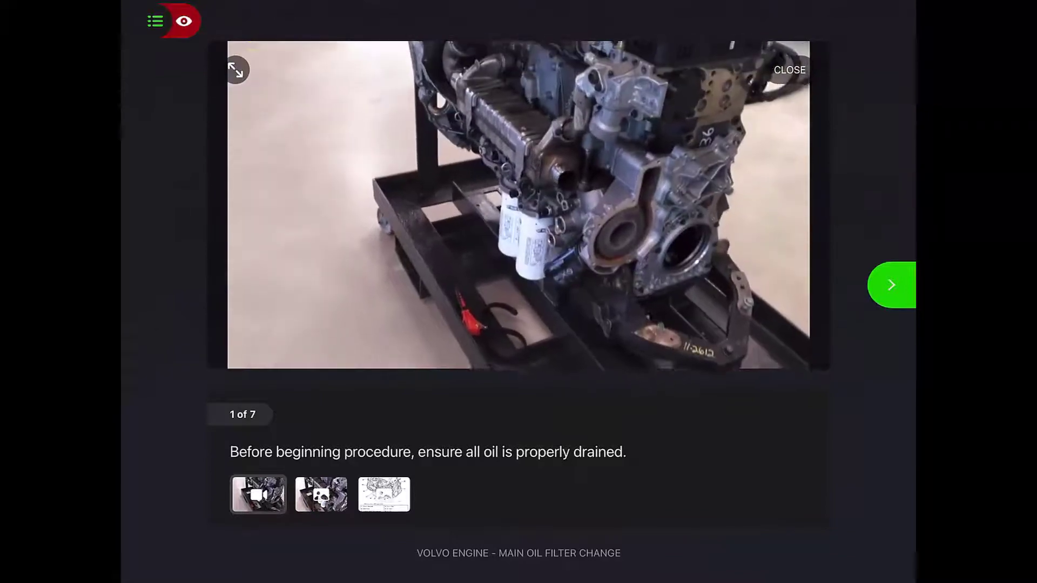
{"action": "left_click", "coordinate": [321, 494]}
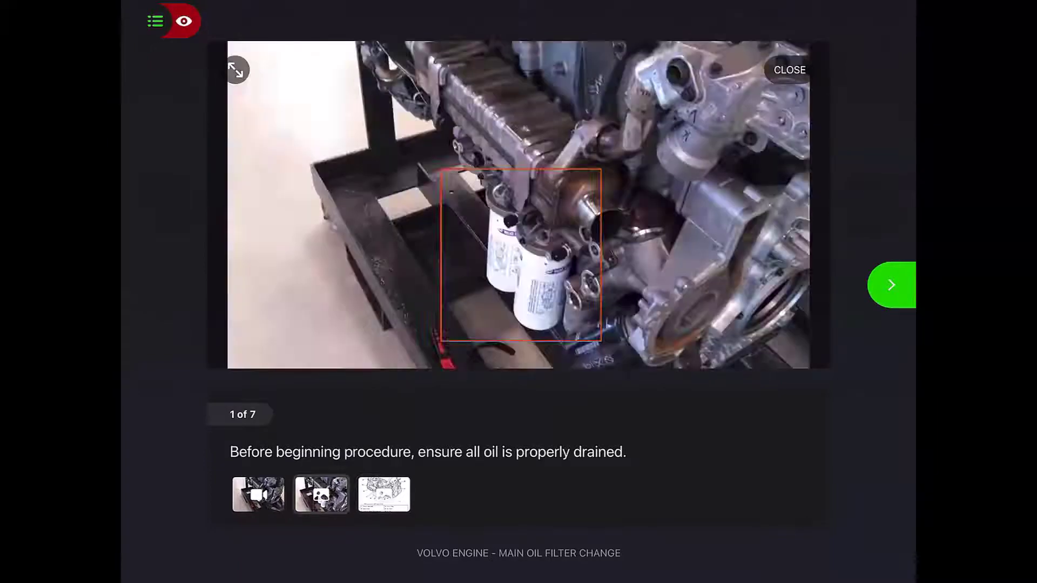
{"action": "left_click", "coordinate": [518, 204]}
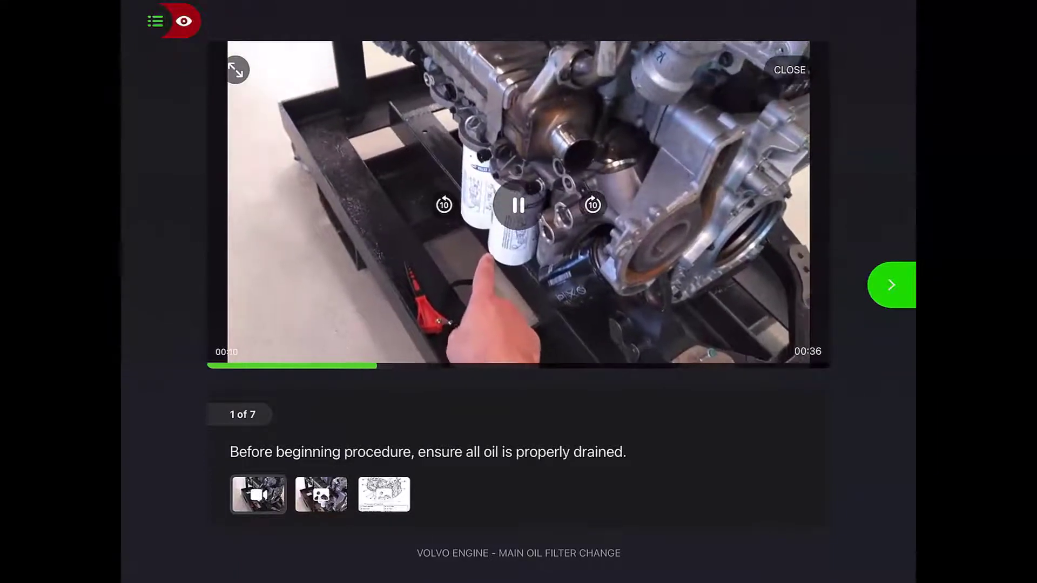
Advance through the oil filter procedure from step 2 to step 5.
{"action": "left_click", "coordinate": [891, 285]}
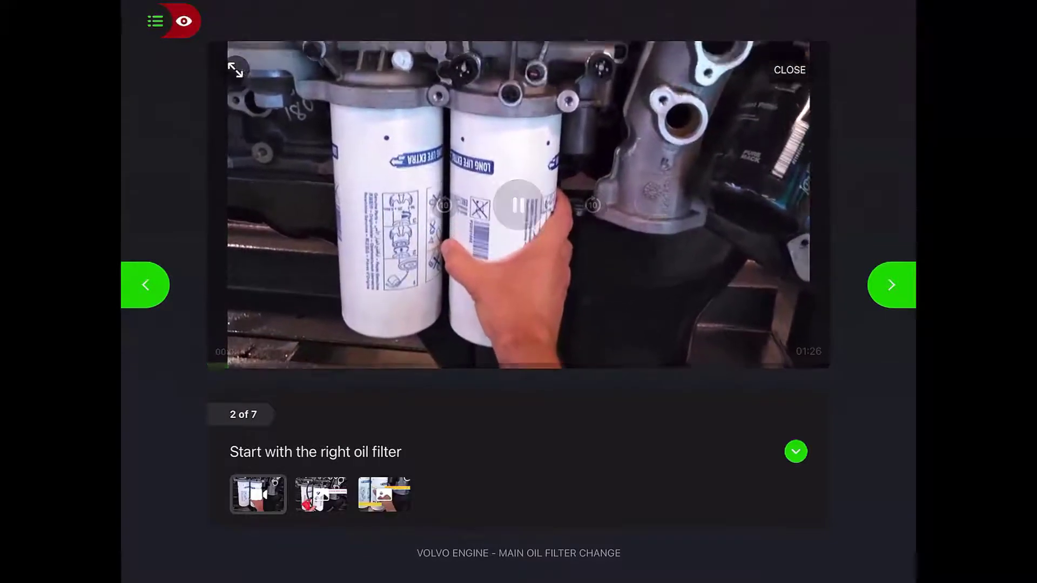
{"action": "left_click", "coordinate": [891, 285]}
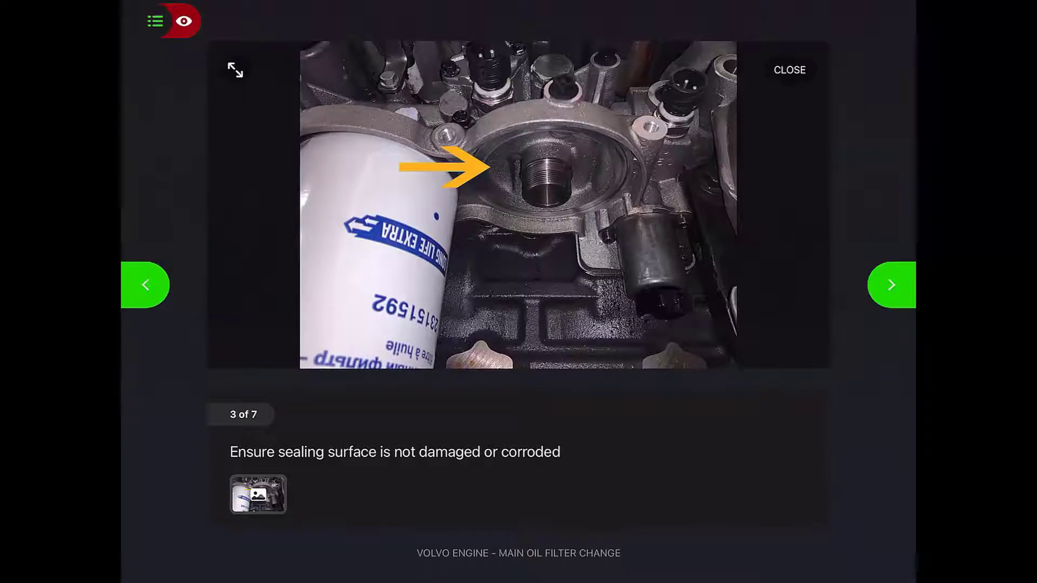
{"action": "left_click", "coordinate": [890, 284]}
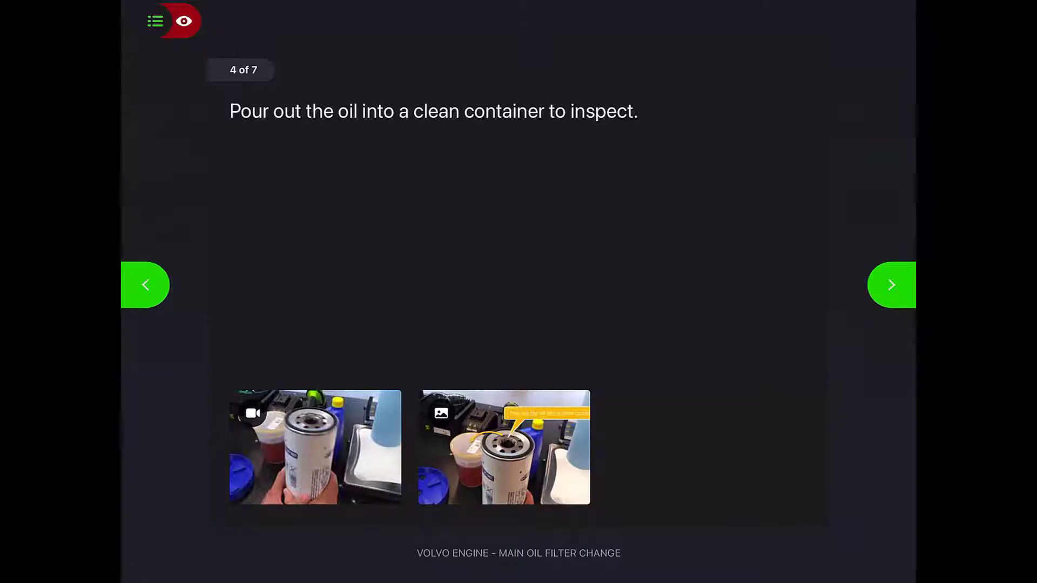
{"action": "left_click", "coordinate": [890, 284]}
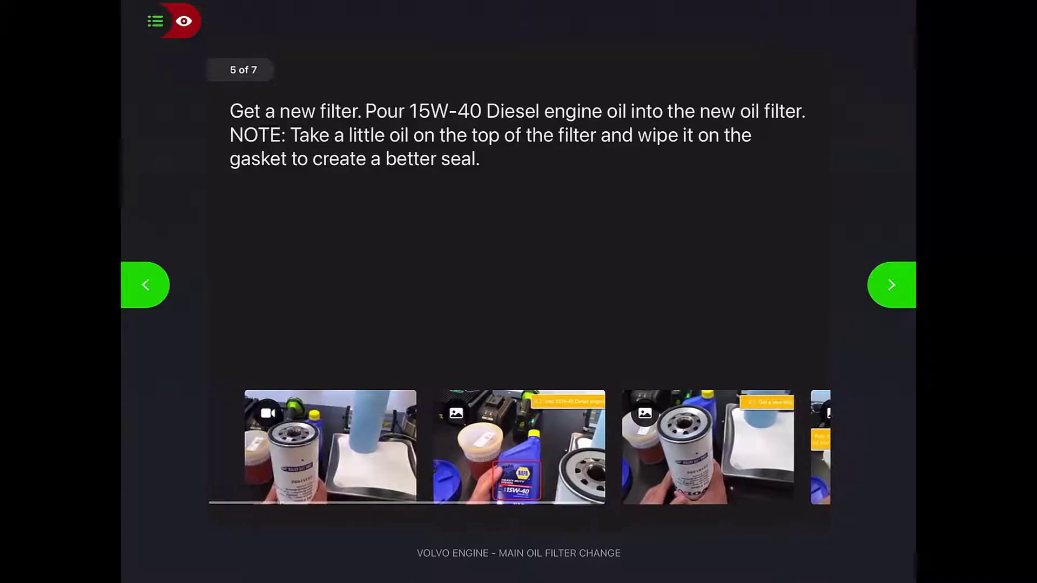
{"action": "left_click", "coordinate": [519, 447]}
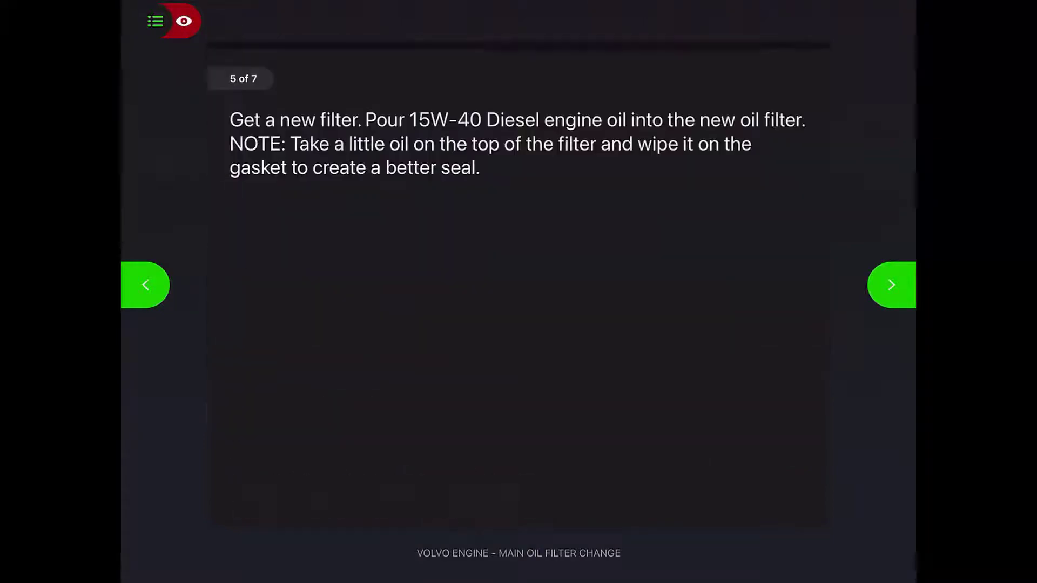
{"action": "left_click", "coordinate": [891, 285]}
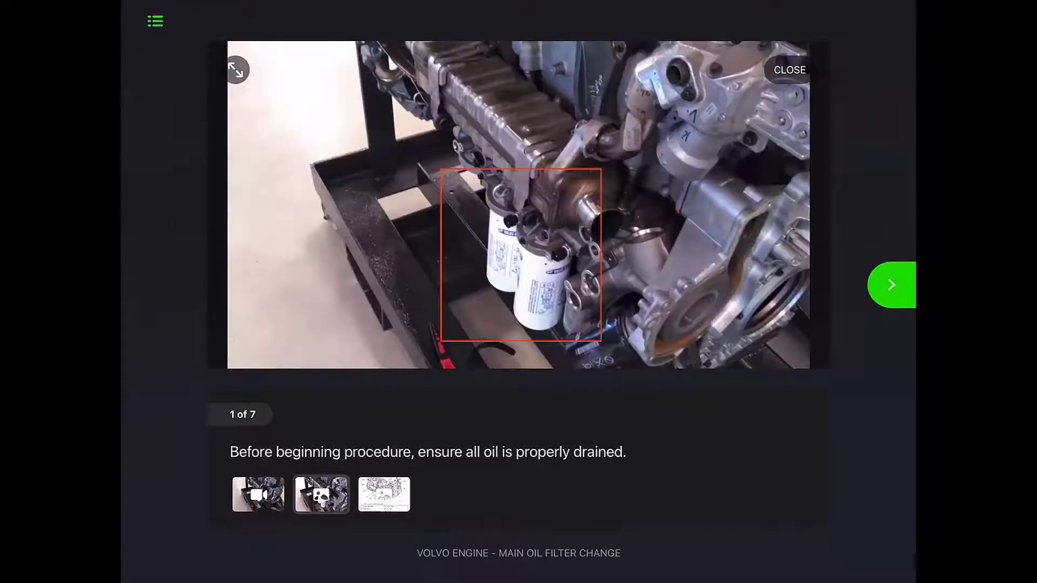
Advance to step 4, play its video, then move on to step 5.
{"action": "left_click", "coordinate": [891, 285]}
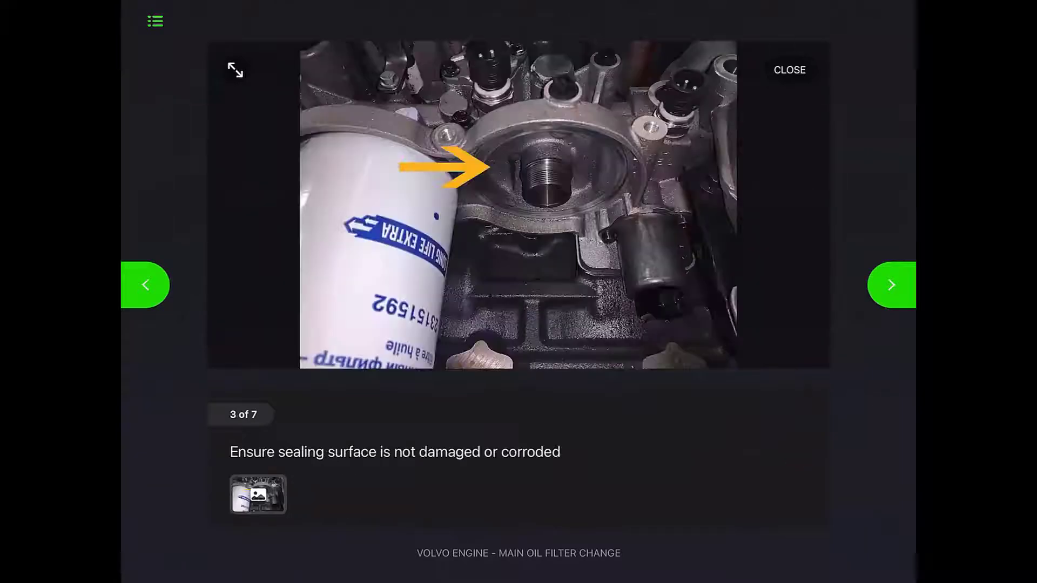
{"action": "left_click", "coordinate": [890, 285]}
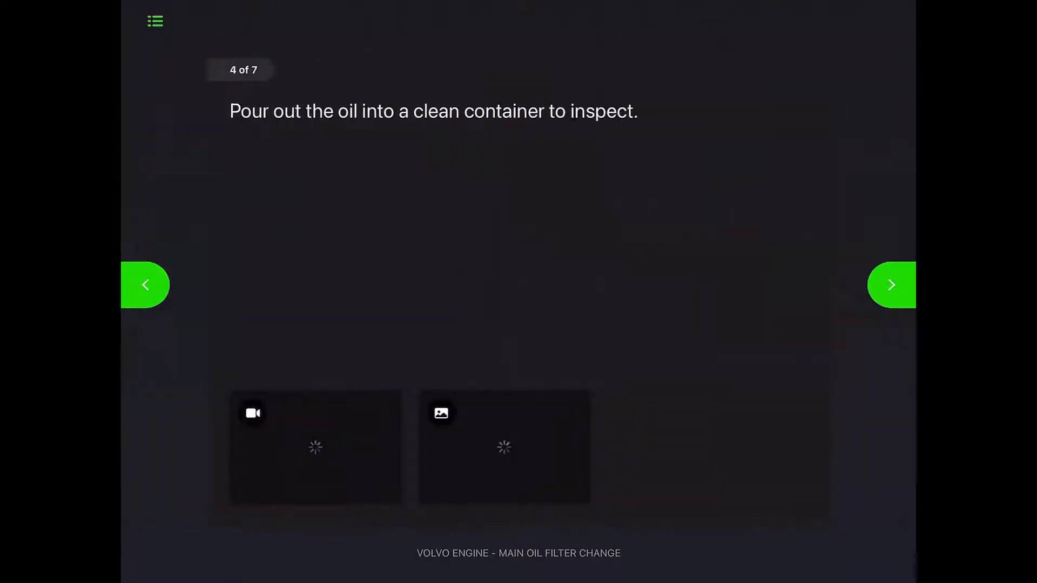
{"action": "left_click", "coordinate": [315, 446]}
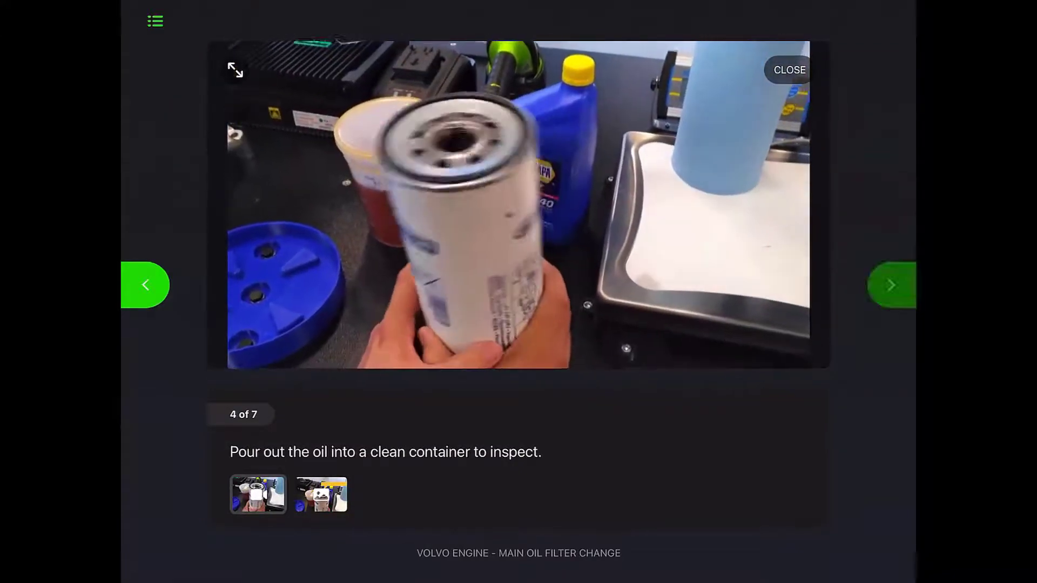
{"action": "left_click", "coordinate": [891, 285]}
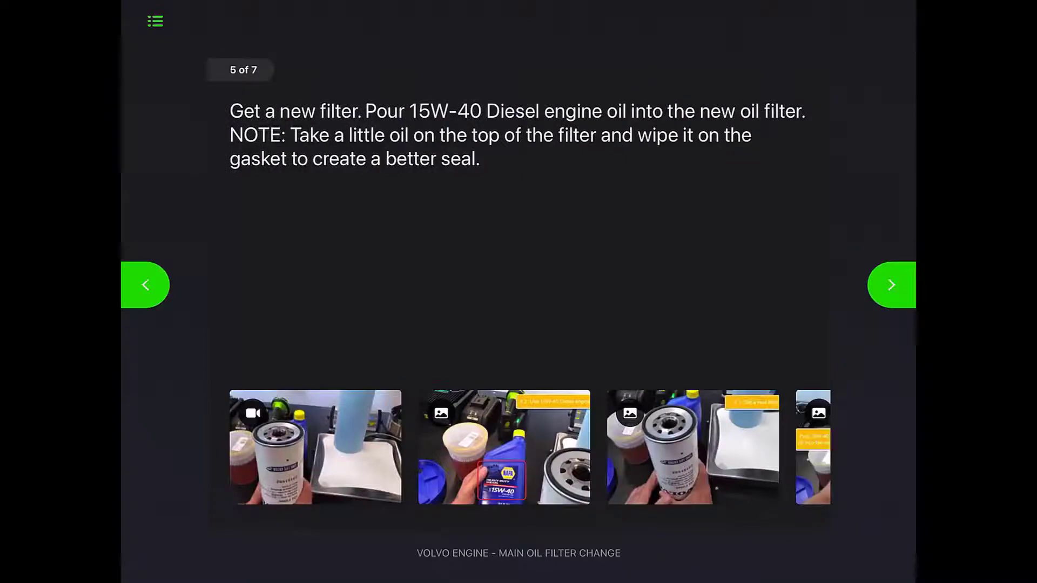
Jump to step 7 from the Step List and submit the completed session.
{"action": "left_click", "coordinate": [155, 20]}
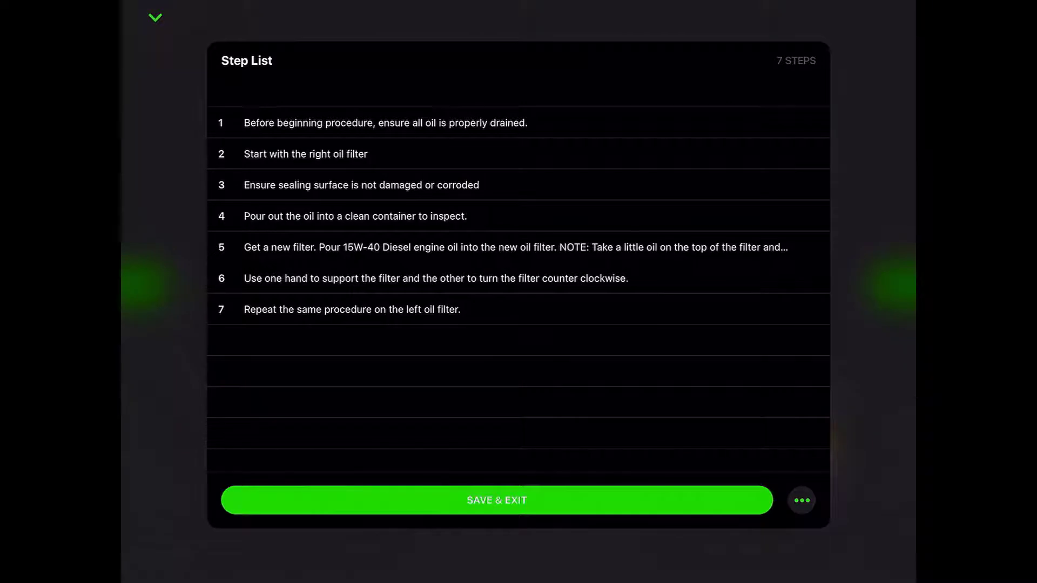
{"action": "left_click", "coordinate": [155, 17]}
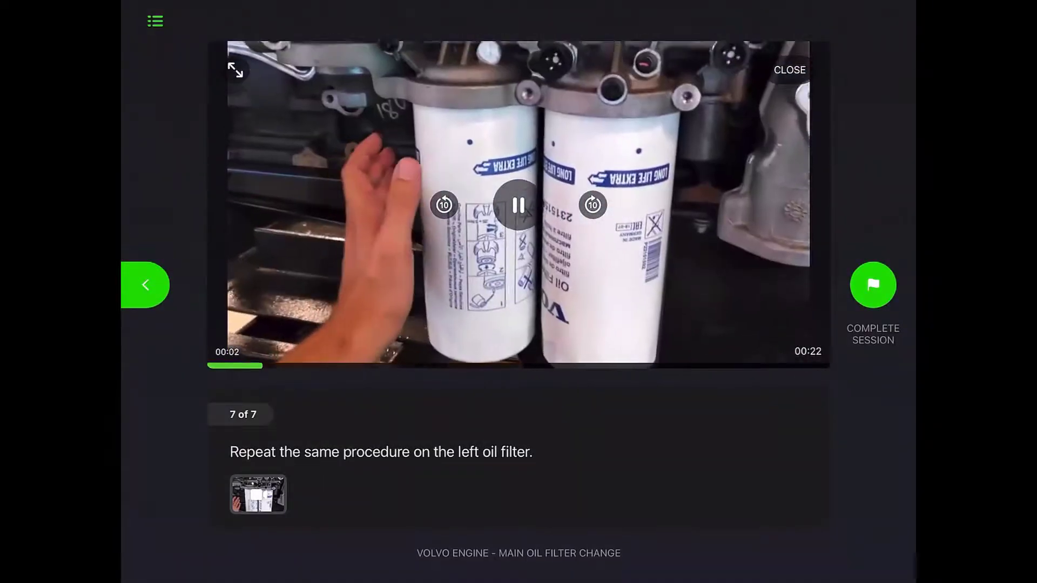
{"action": "left_click", "coordinate": [873, 285]}
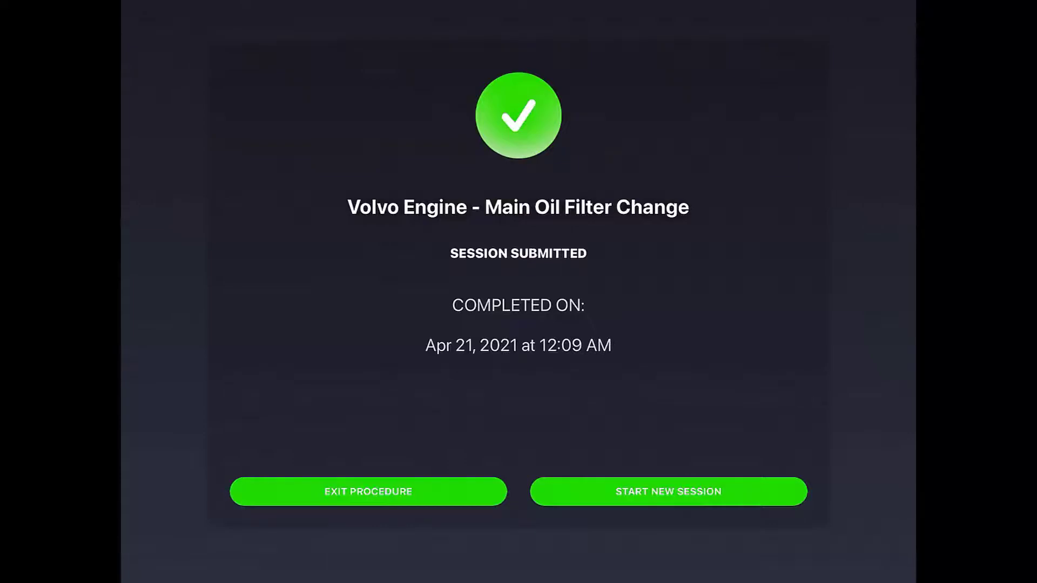
{"action": "left_click", "coordinate": [368, 491]}
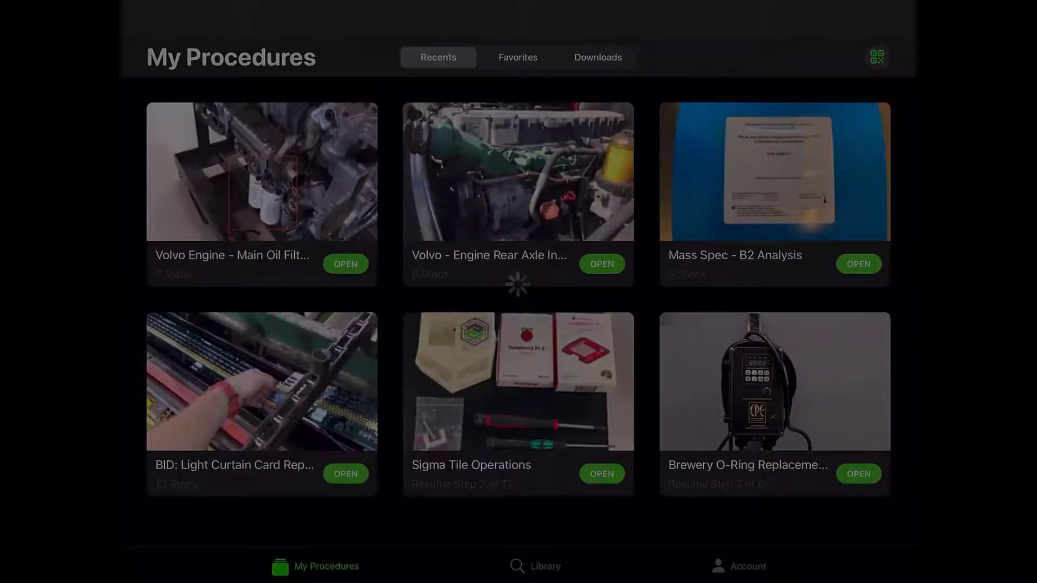
Open BID: Light Curtain Card Replacement and show its 13-step list.
{"action": "left_click", "coordinate": [344, 474]}
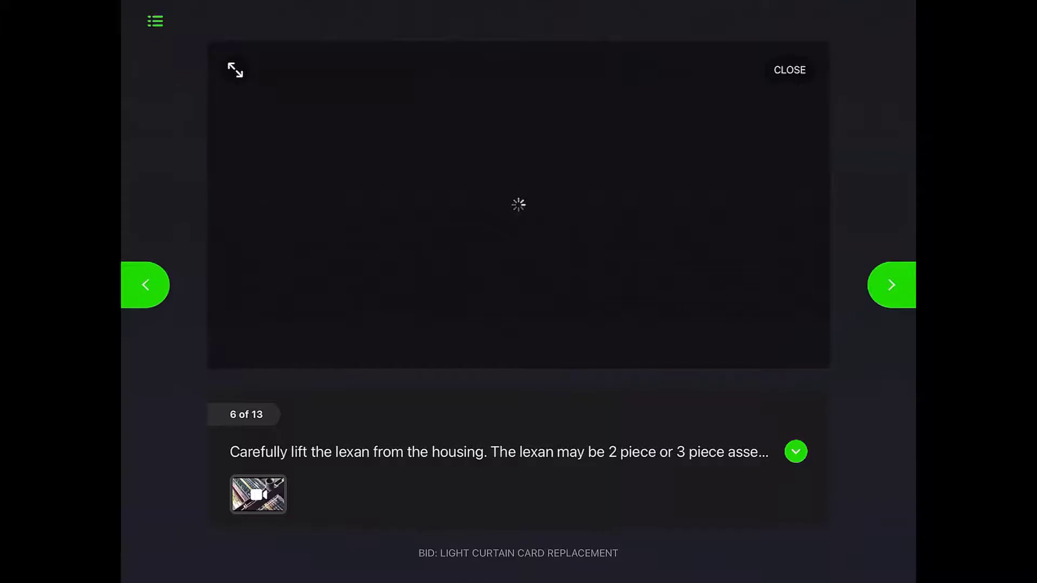
{"action": "left_click", "coordinate": [890, 285]}
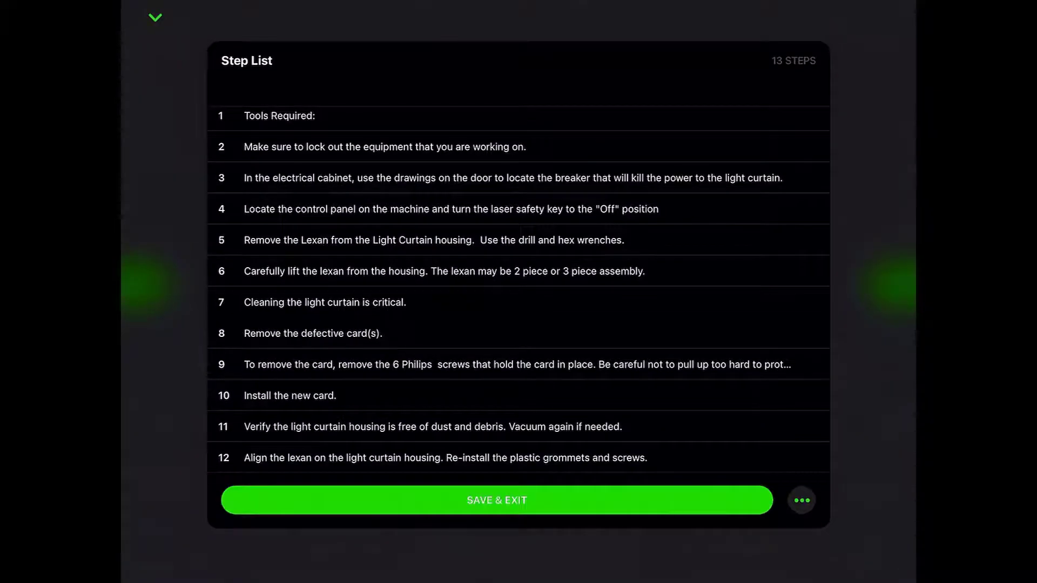
Go to step 7 on cleaning, then advance through card replacement to calibration step 13.
{"action": "left_click", "coordinate": [496, 500]}
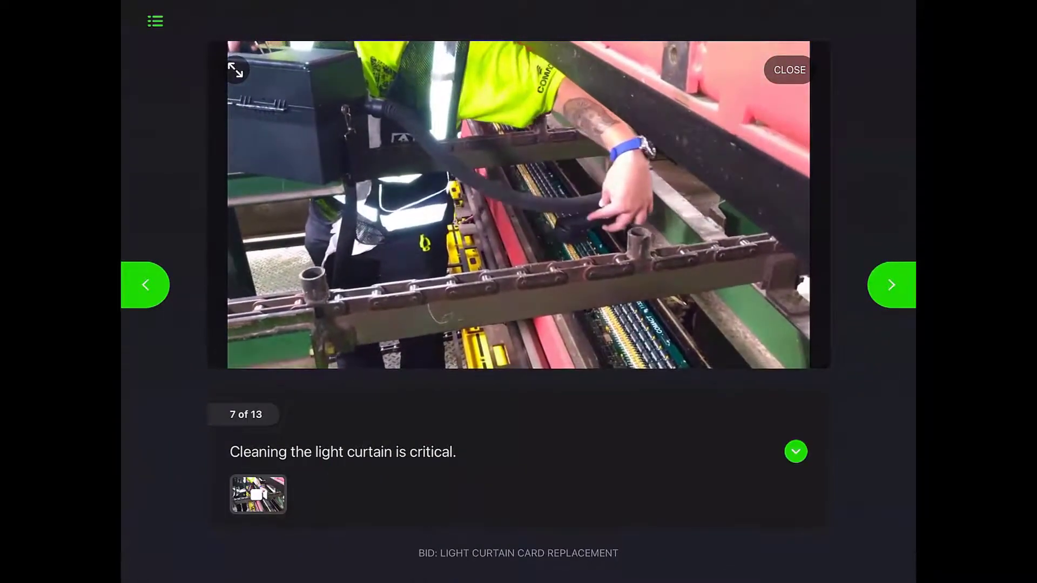
{"action": "left_click", "coordinate": [891, 284]}
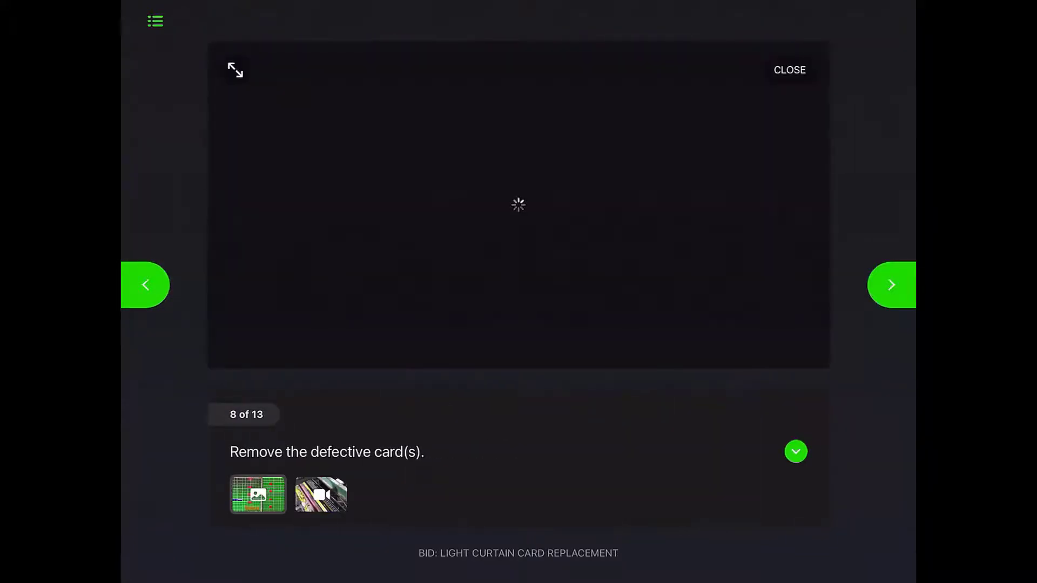
{"action": "left_click", "coordinate": [321, 494]}
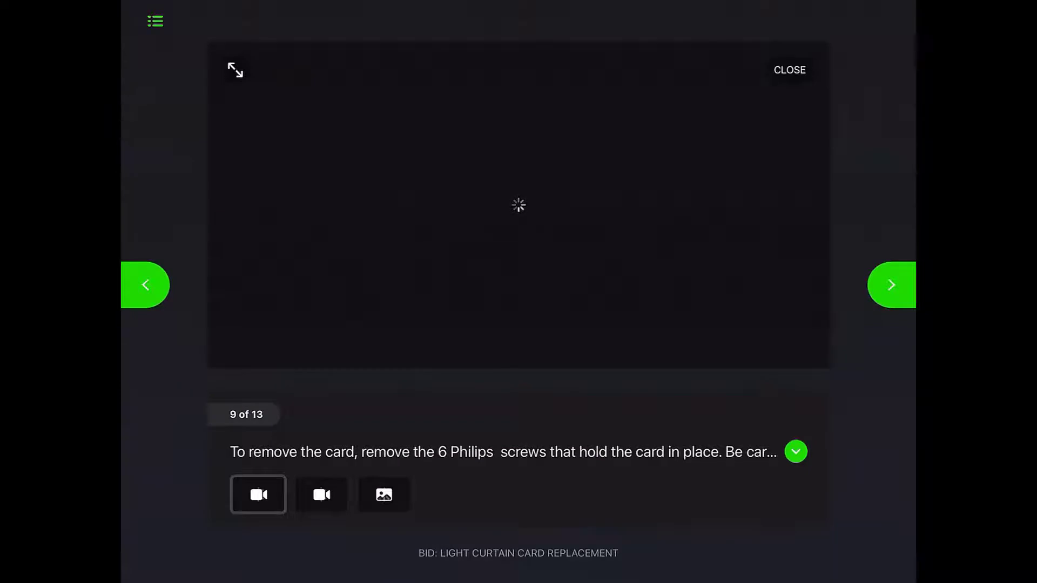
{"action": "left_click", "coordinate": [890, 285]}
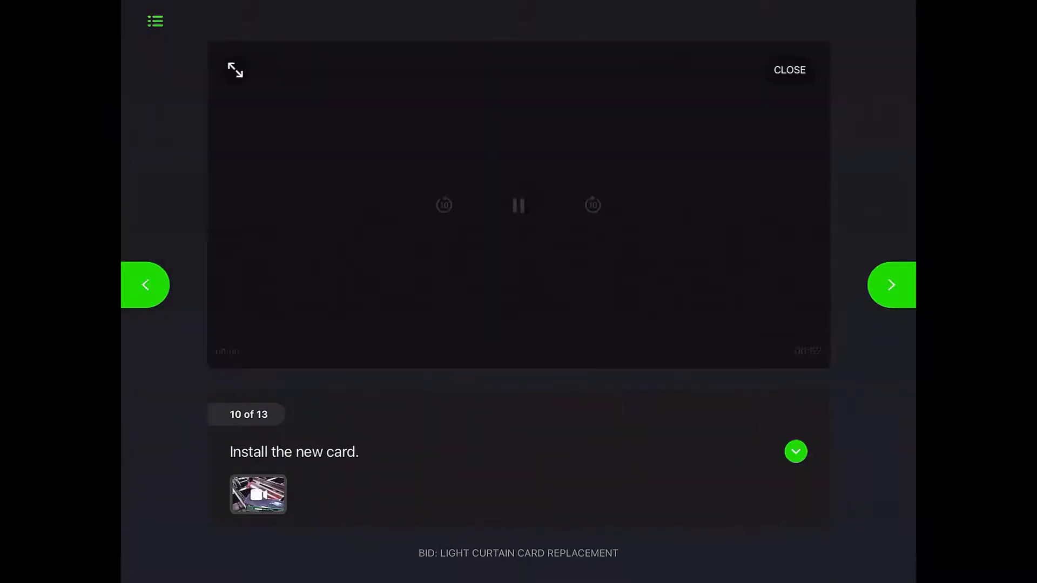
{"action": "left_click", "coordinate": [155, 21]}
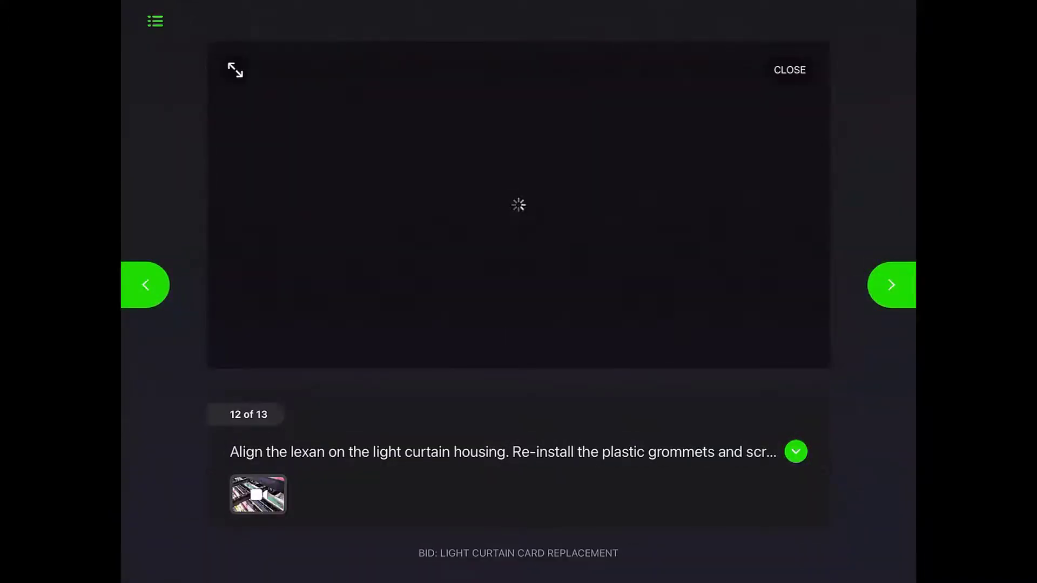
{"action": "left_click", "coordinate": [890, 285]}
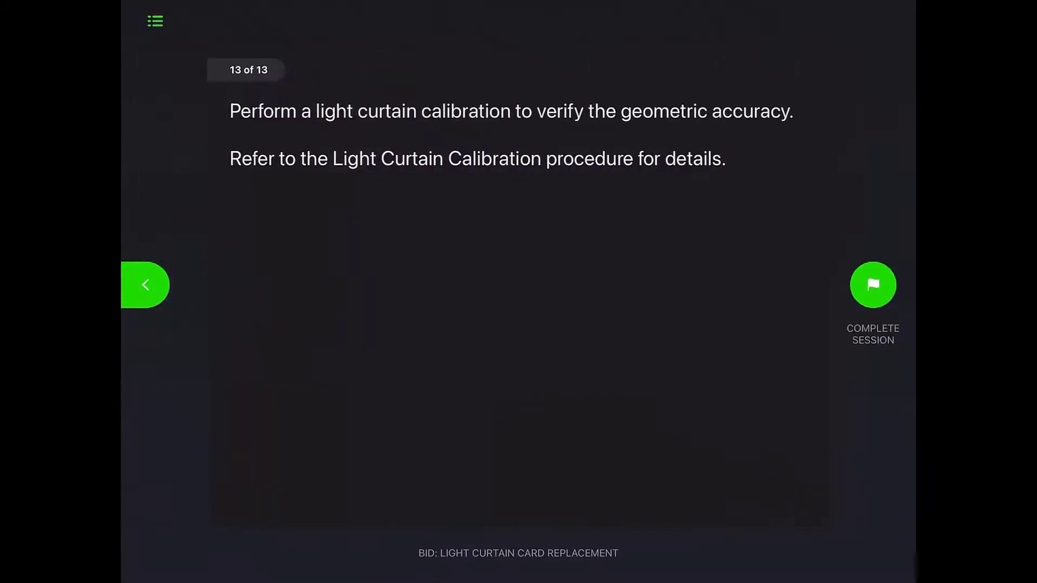
Complete the light curtain session and exit the procedure after submission.
{"action": "left_click", "coordinate": [872, 285]}
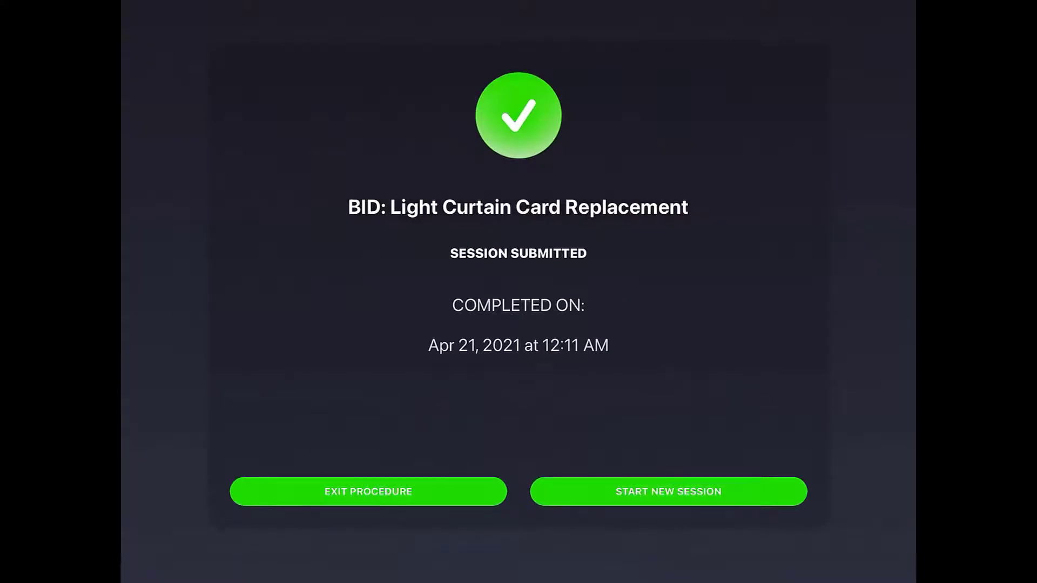
{"action": "left_click", "coordinate": [368, 492]}
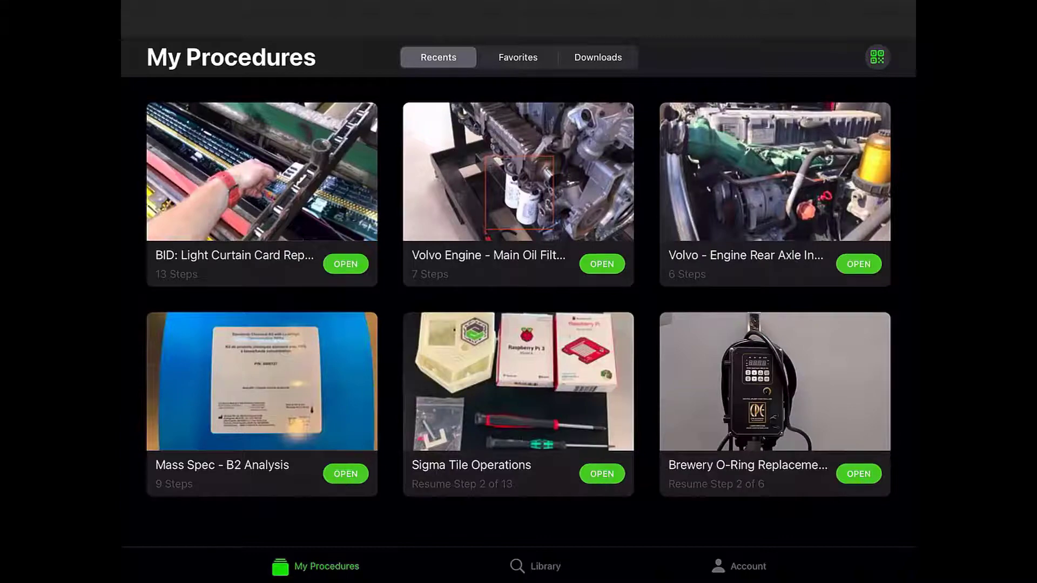
Open the Volvo oil filter change 2.0 web view and start a session.
{"action": "left_click", "coordinate": [601, 263]}
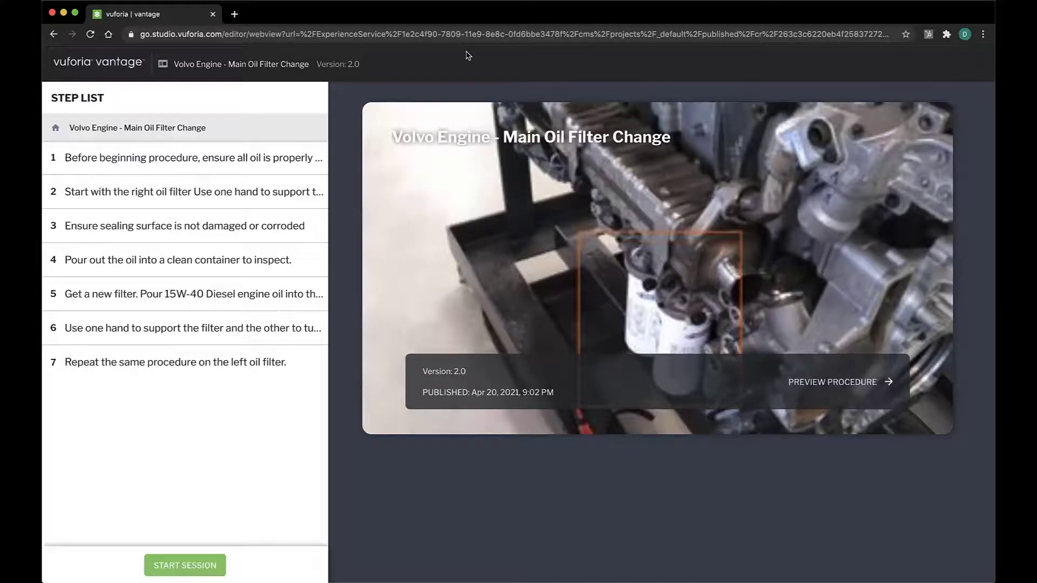
{"action": "mouse_move", "coordinate": [786, 344]}
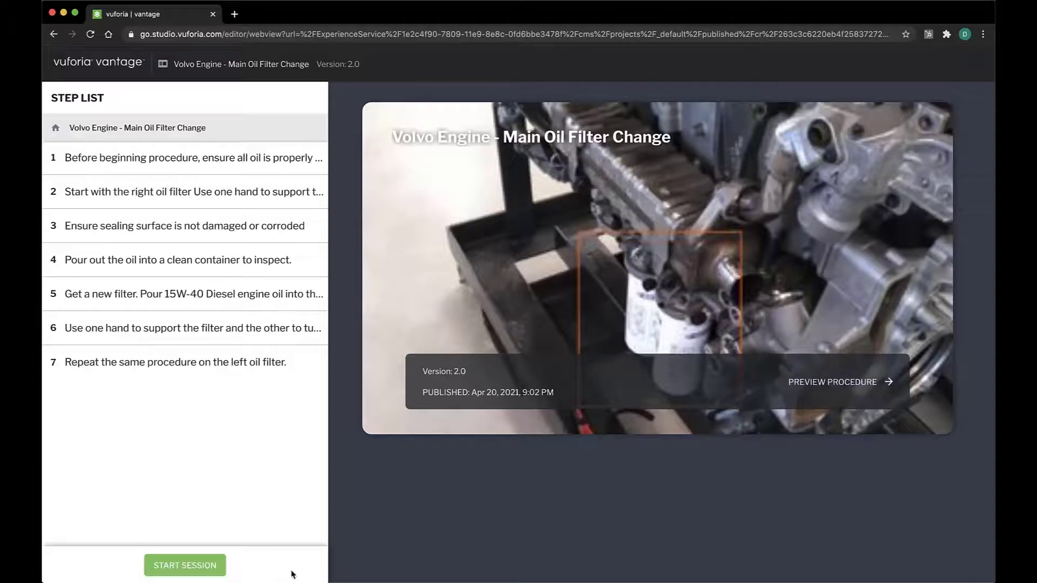
{"action": "left_click", "coordinate": [184, 565]}
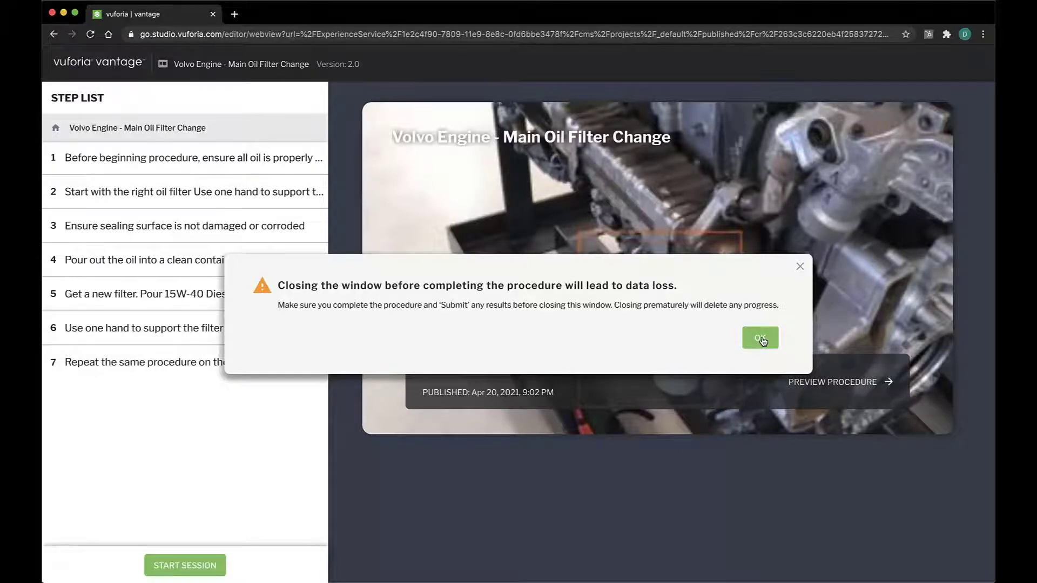
Acknowledge the data-loss warning and advance to step 5, viewing its next media item.
{"action": "left_click", "coordinate": [759, 338]}
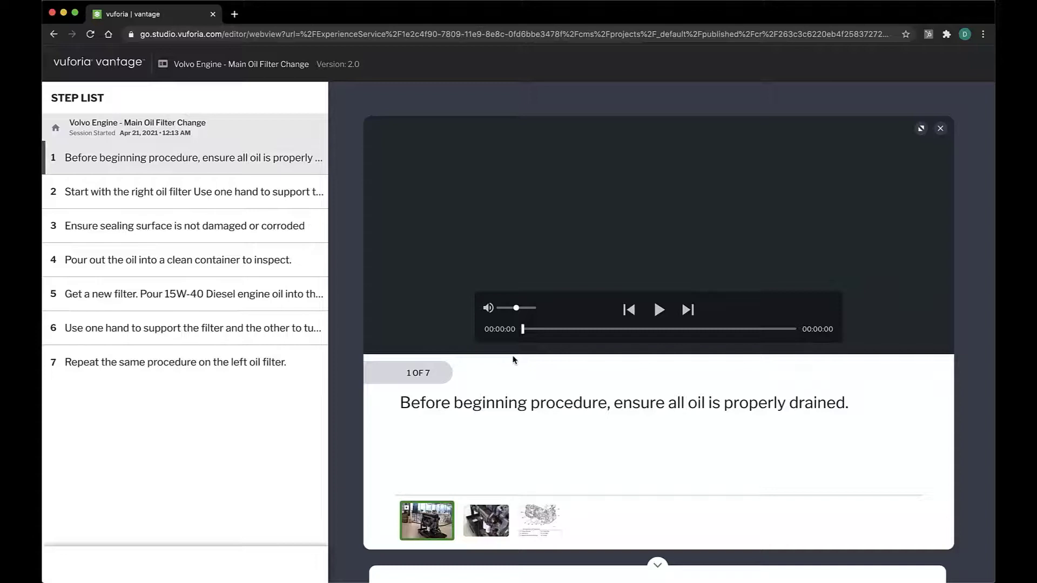
{"action": "left_click", "coordinate": [191, 191]}
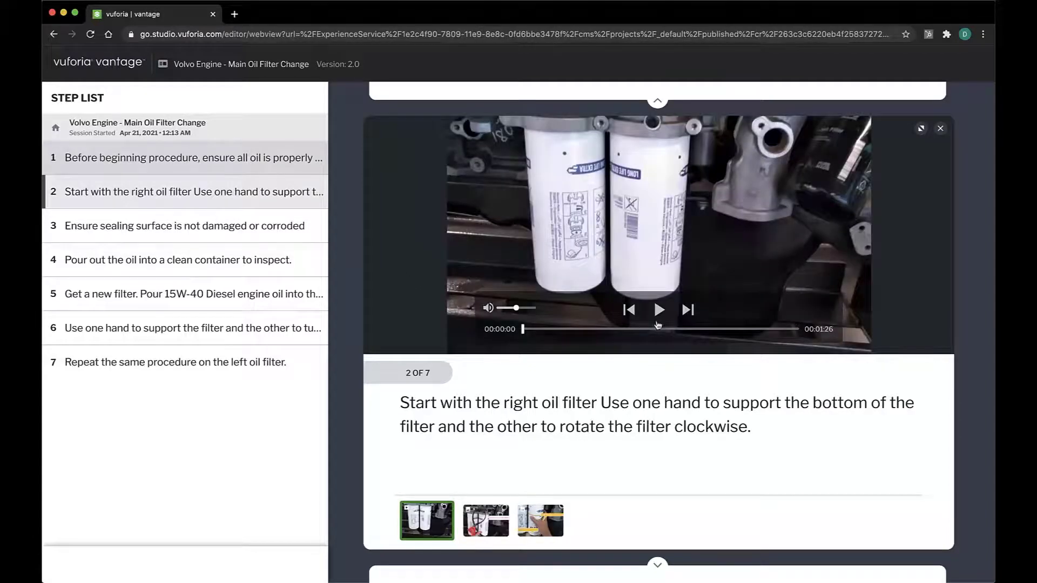
{"action": "left_click", "coordinate": [480, 520]}
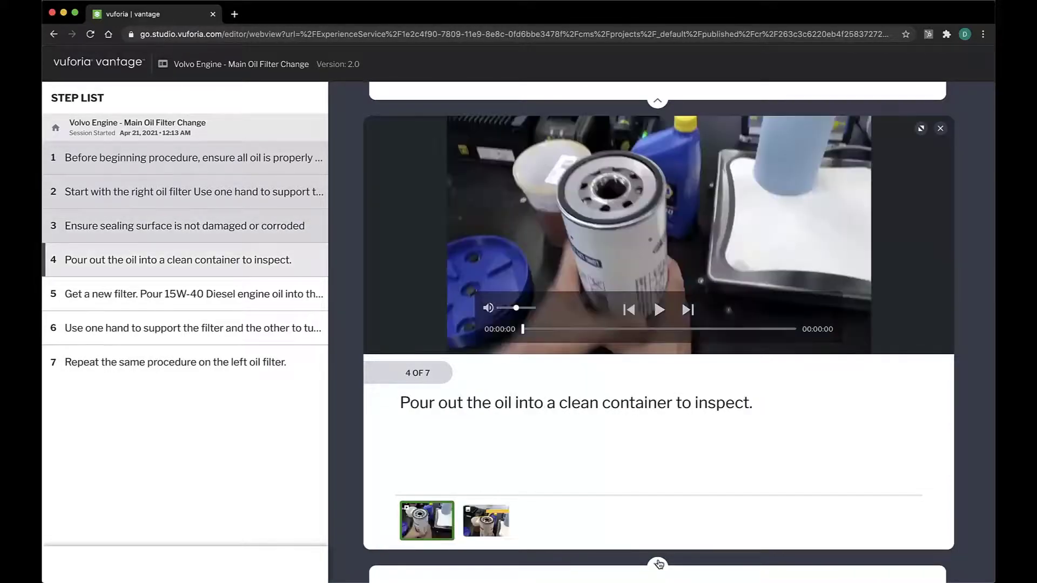
{"action": "left_click", "coordinate": [481, 521]}
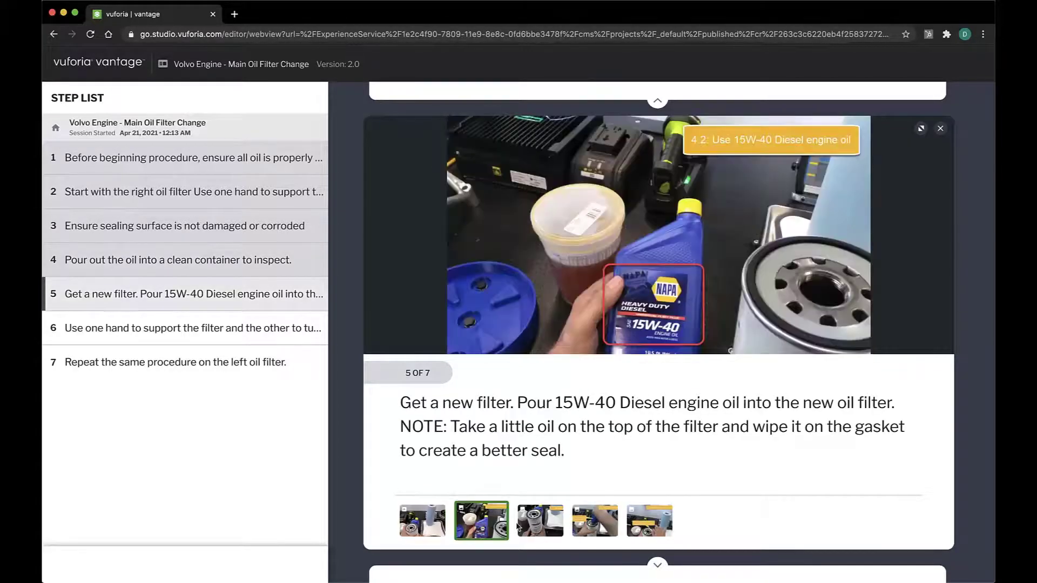
{"action": "left_click", "coordinate": [536, 521]}
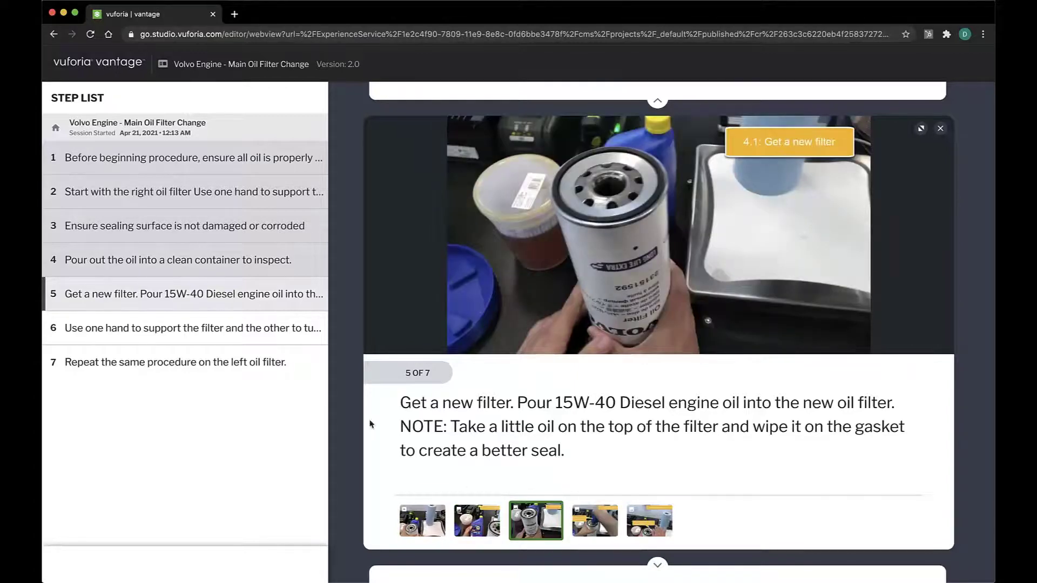
Jump to step 7, load its video, and submit the oil filter session.
{"action": "left_click", "coordinate": [175, 362]}
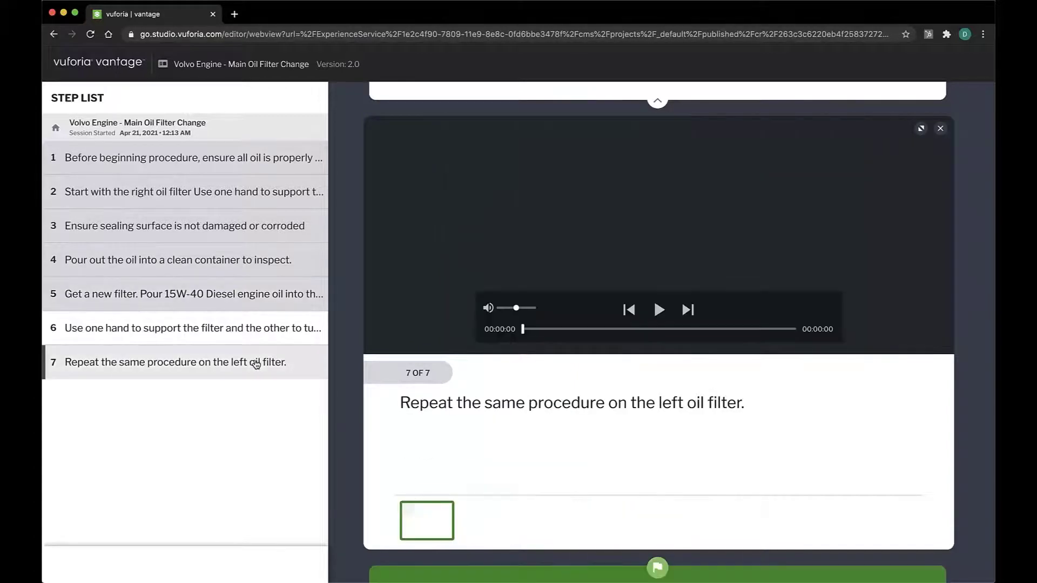
{"action": "left_click", "coordinate": [427, 520]}
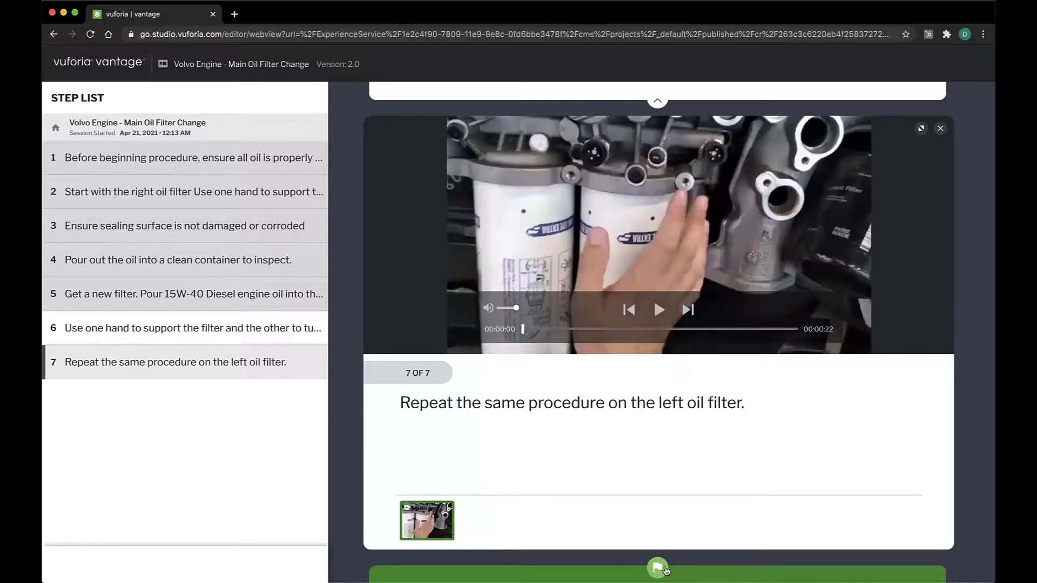
{"action": "left_click", "coordinate": [657, 568]}
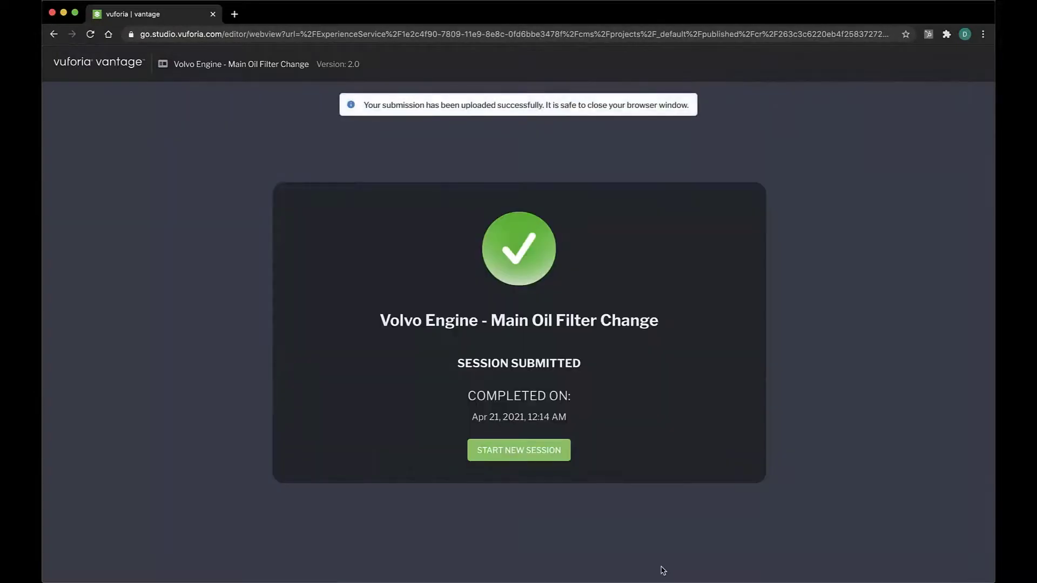
{"action": "mouse_move", "coordinate": [546, 468]}
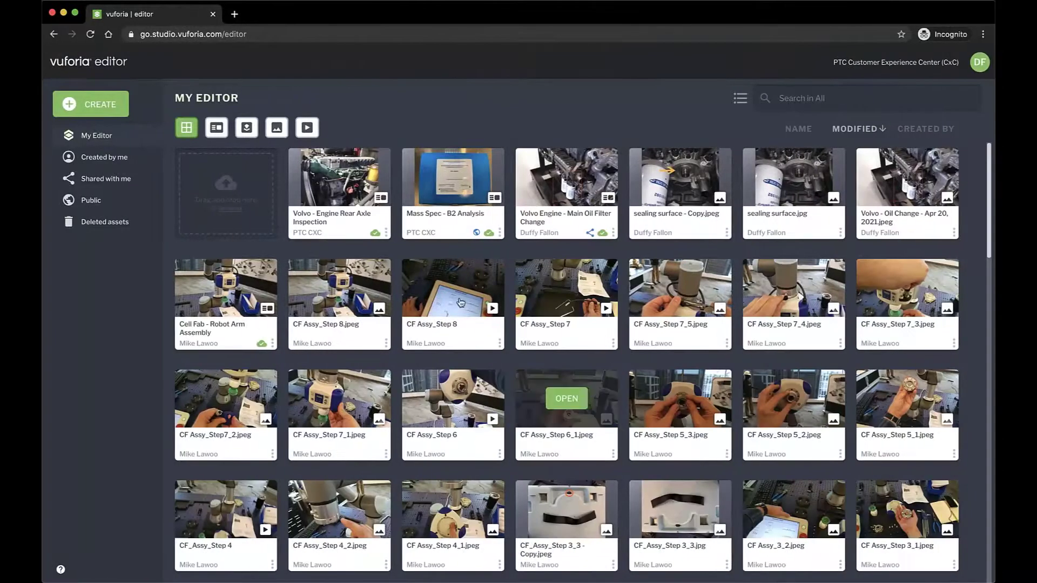
Open Insights Reports and highlight the light curtain N/A version, latest oil filter title and submitter.
{"action": "left_click", "coordinate": [216, 127]}
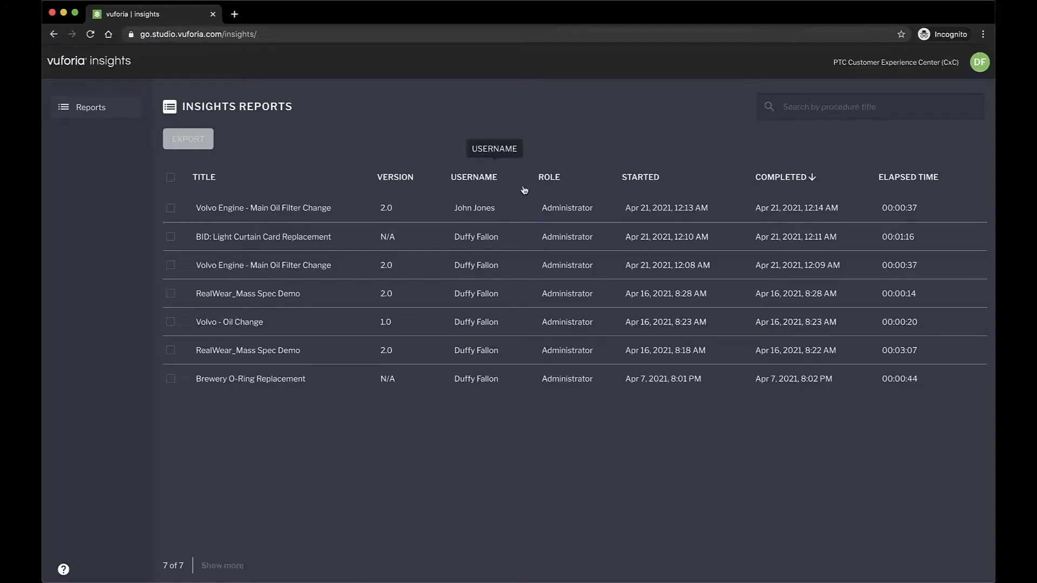
{"action": "mouse_move", "coordinate": [257, 264]}
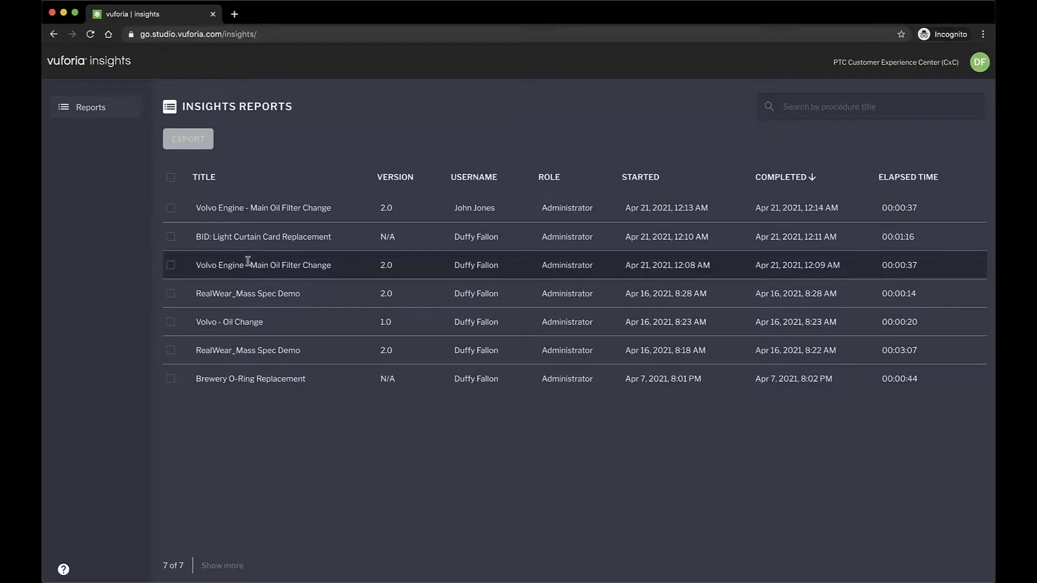
{"action": "mouse_move", "coordinate": [249, 265]}
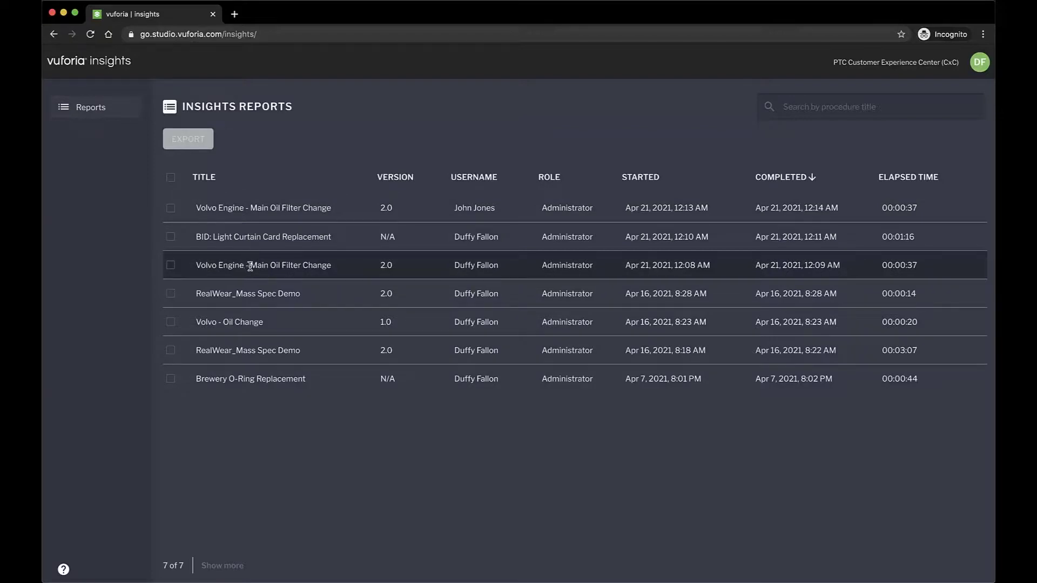
{"action": "mouse_move", "coordinate": [385, 265]}
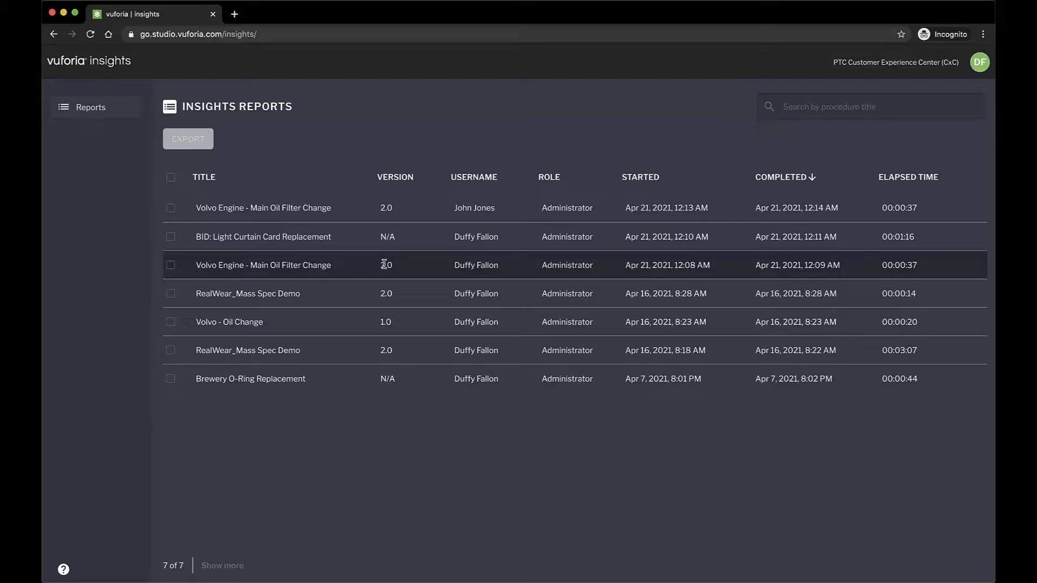
{"action": "mouse_move", "coordinate": [277, 236]}
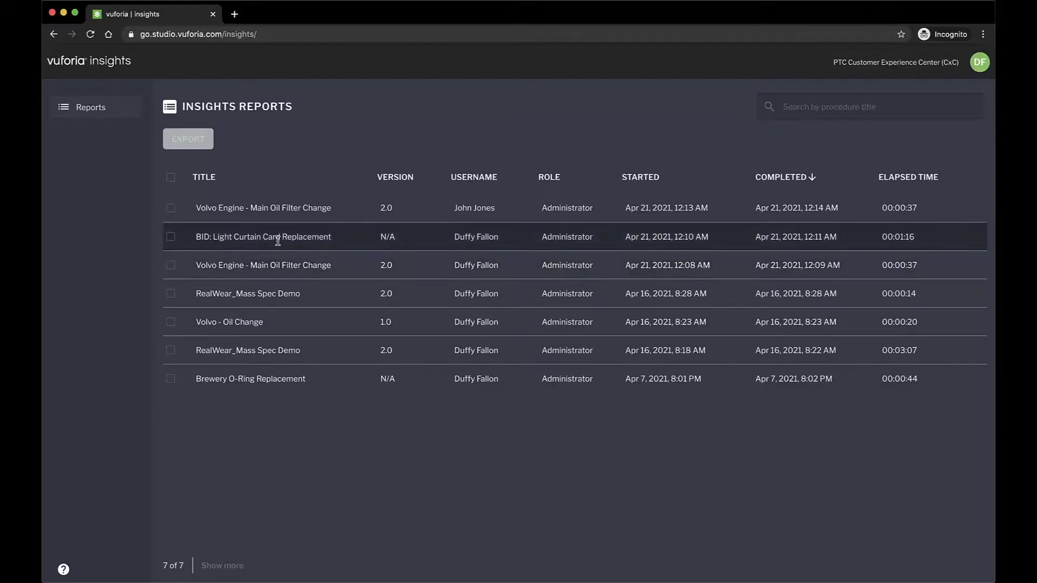
{"action": "double_click", "coordinate": [386, 237]}
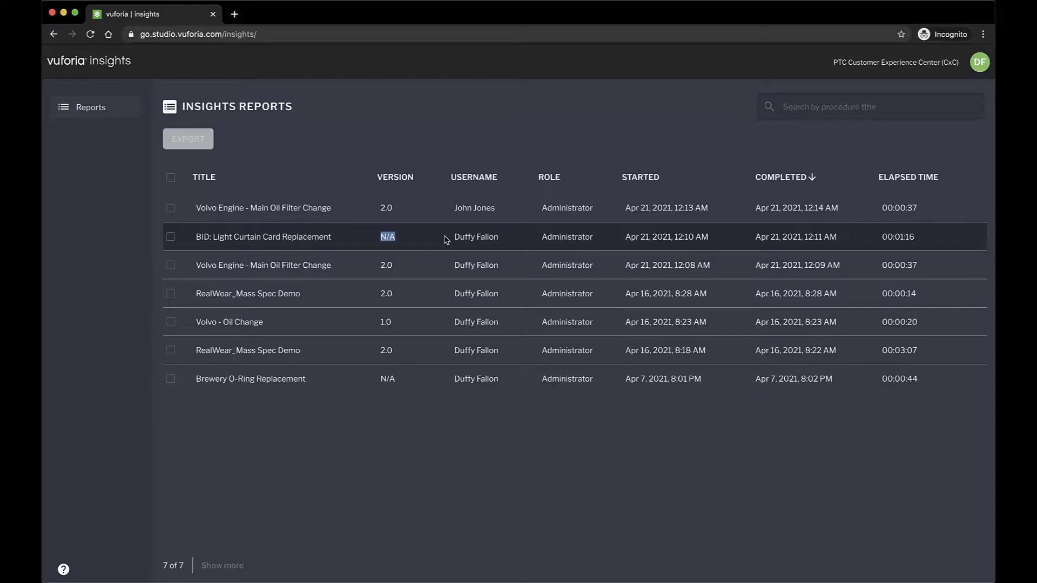
{"action": "double_click", "coordinate": [211, 207]}
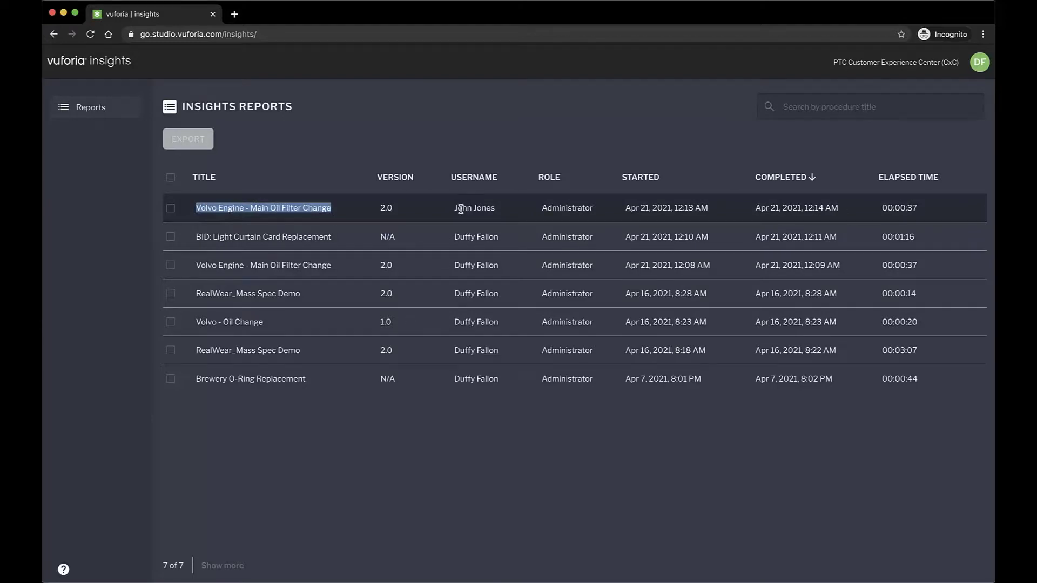
{"action": "double_click", "coordinate": [473, 207]}
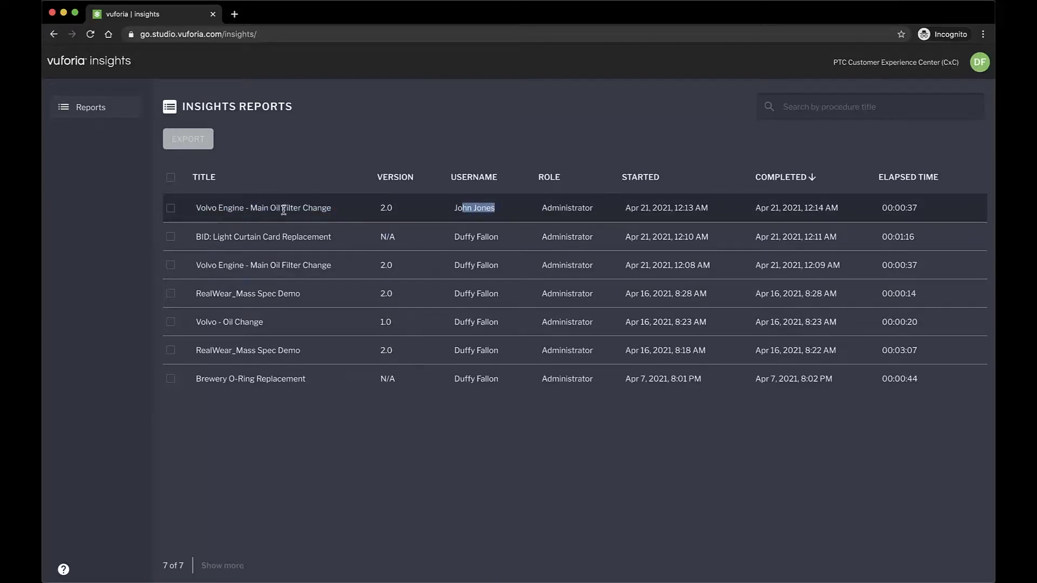